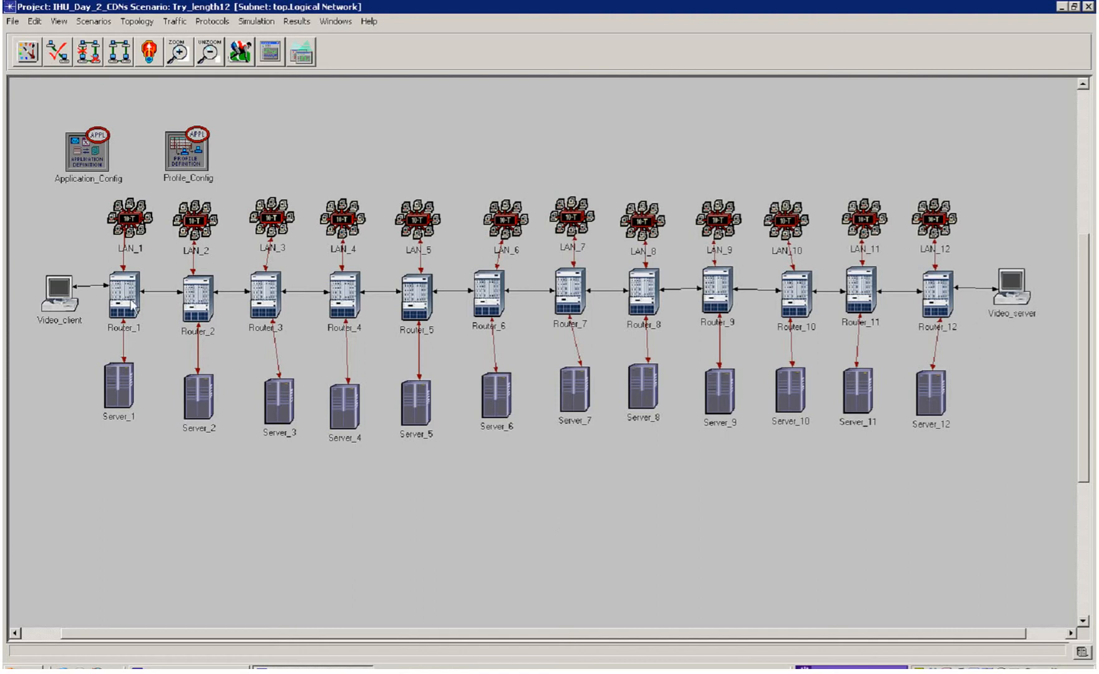
mouse_move(417, 314)
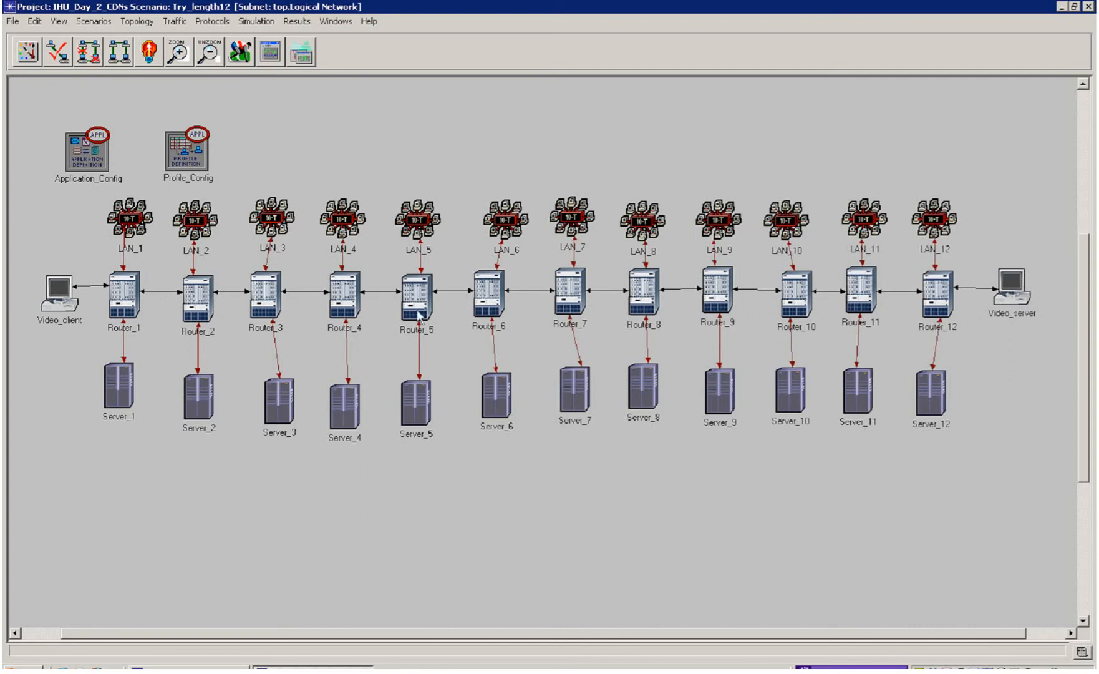
mouse_move(1025, 303)
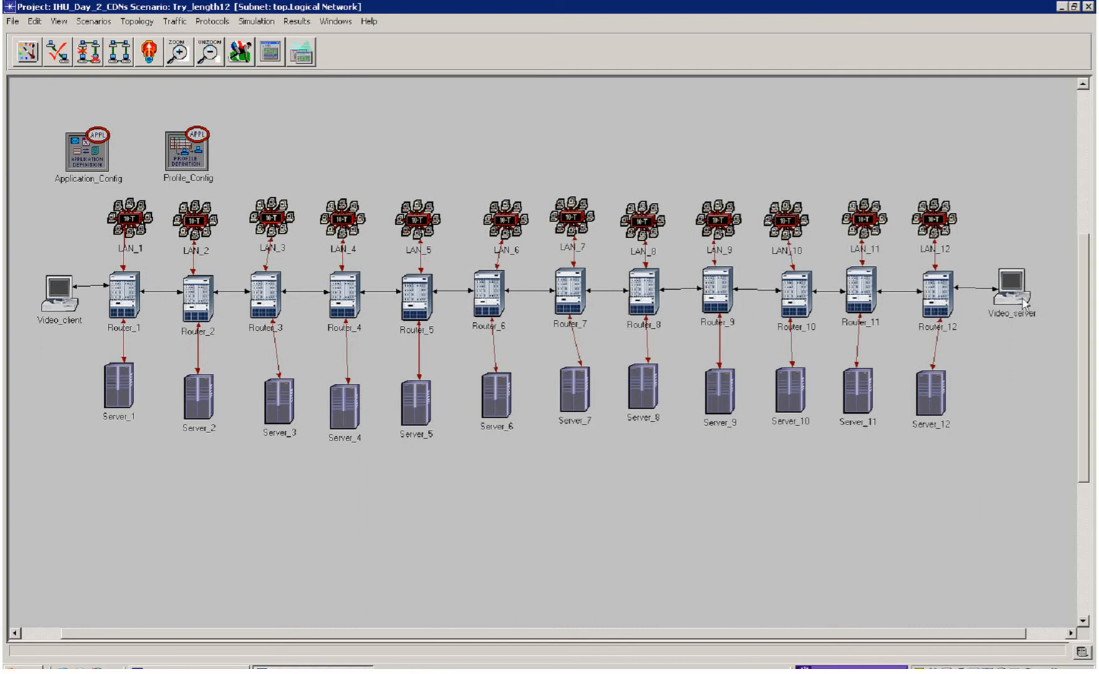
mouse_move(58, 287)
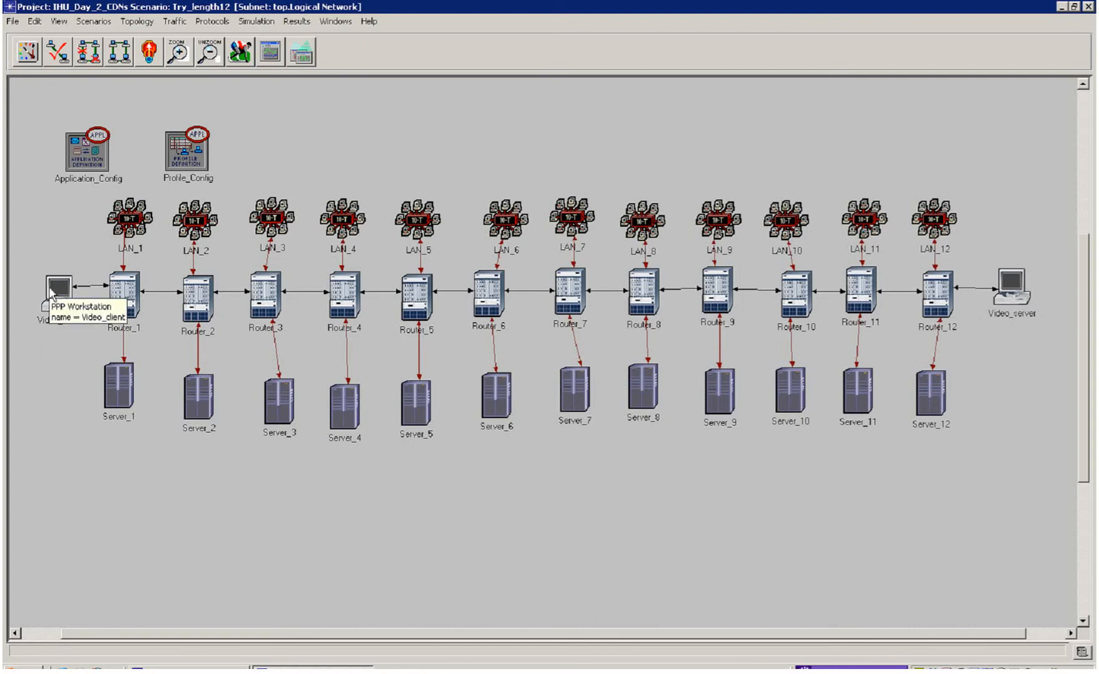
mouse_move(980, 300)
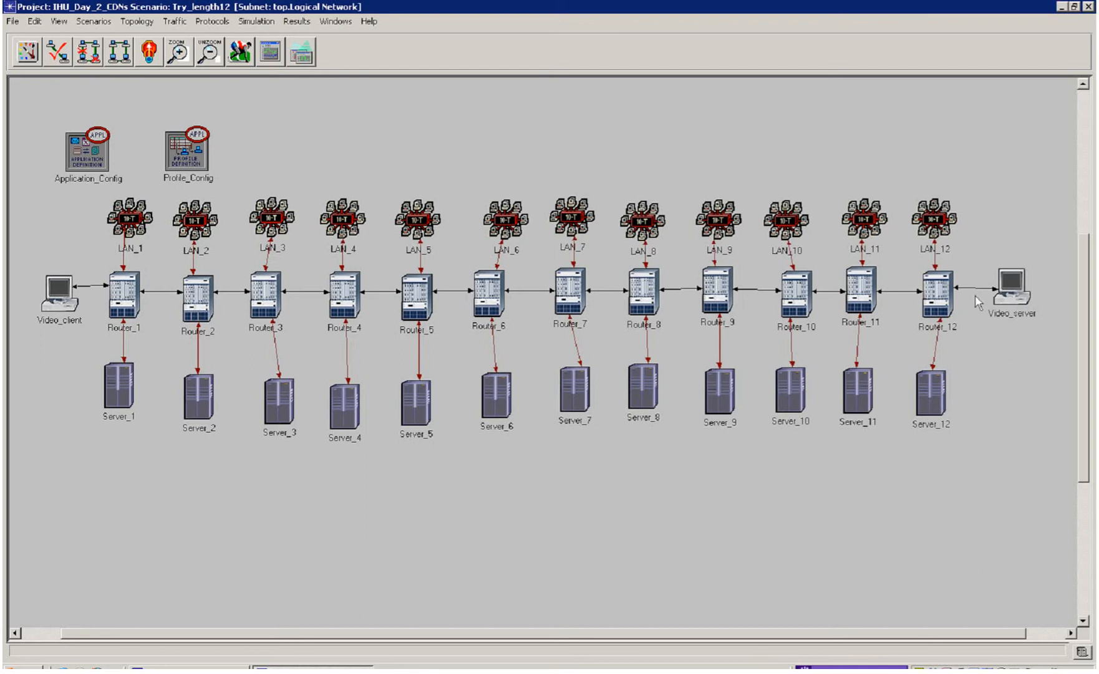
Step: Select the Video_server workstation and view the Try_length9 and Try_length1 scenarios
click(1014, 292)
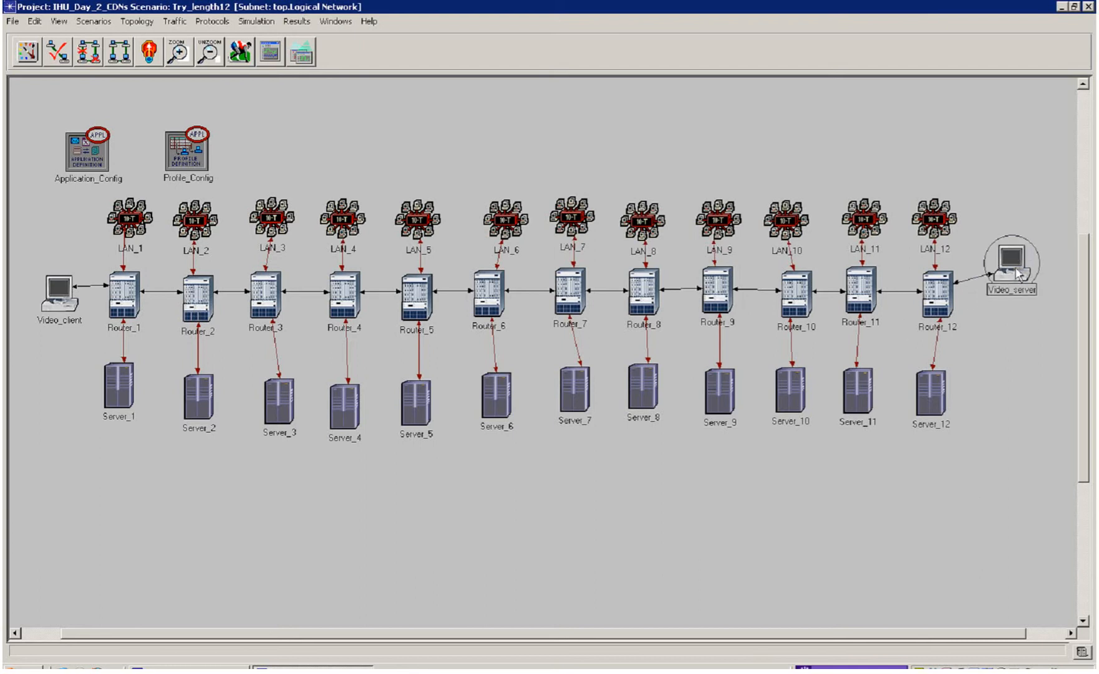
mouse_move(263, 273)
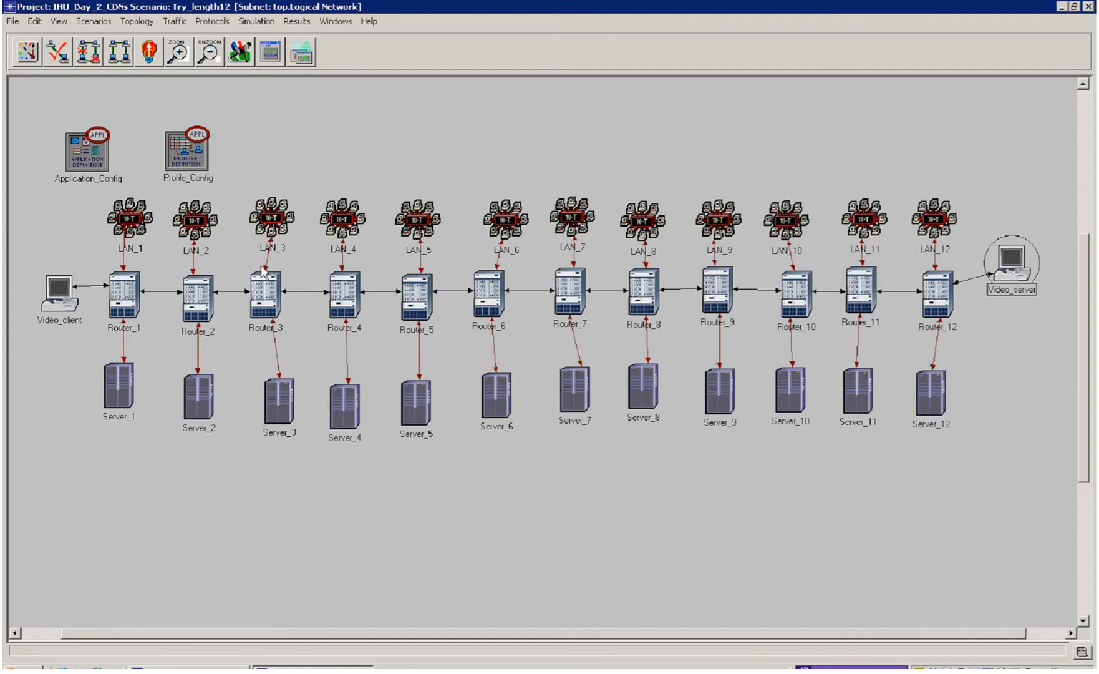
mouse_move(148, 145)
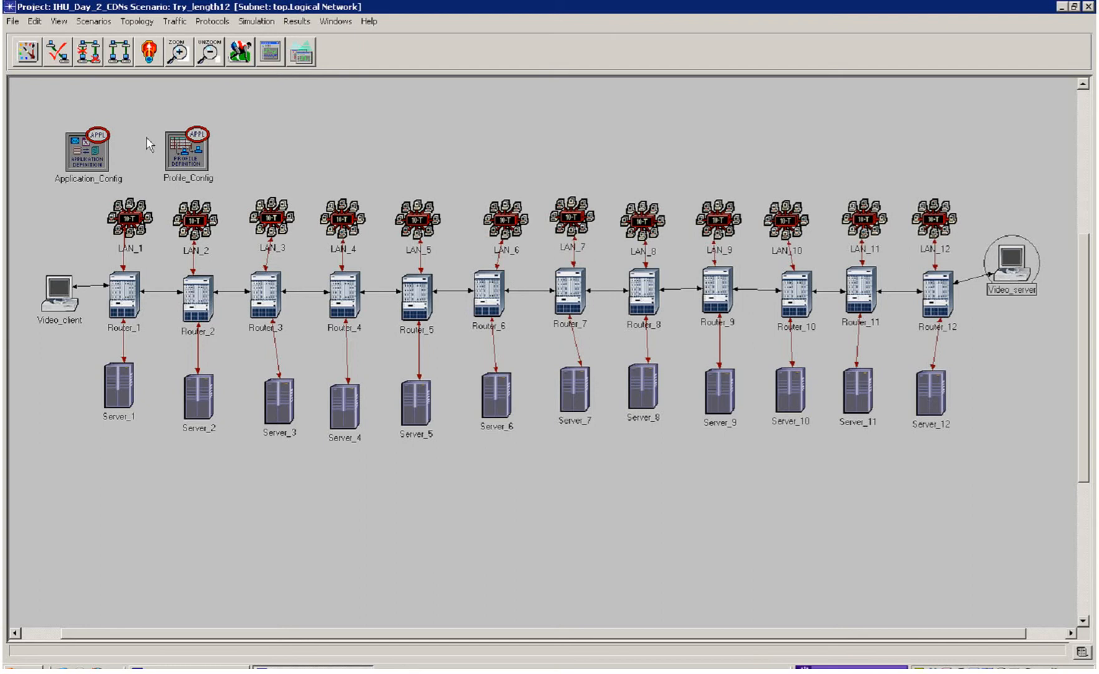
mouse_move(789, 342)
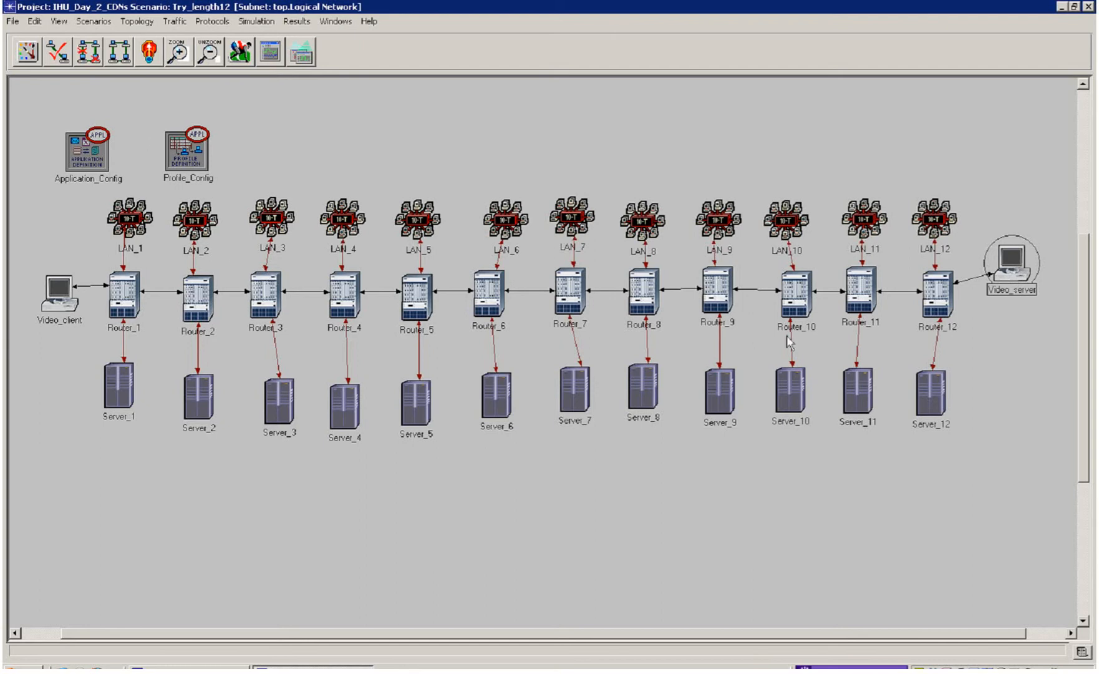
mouse_move(904, 315)
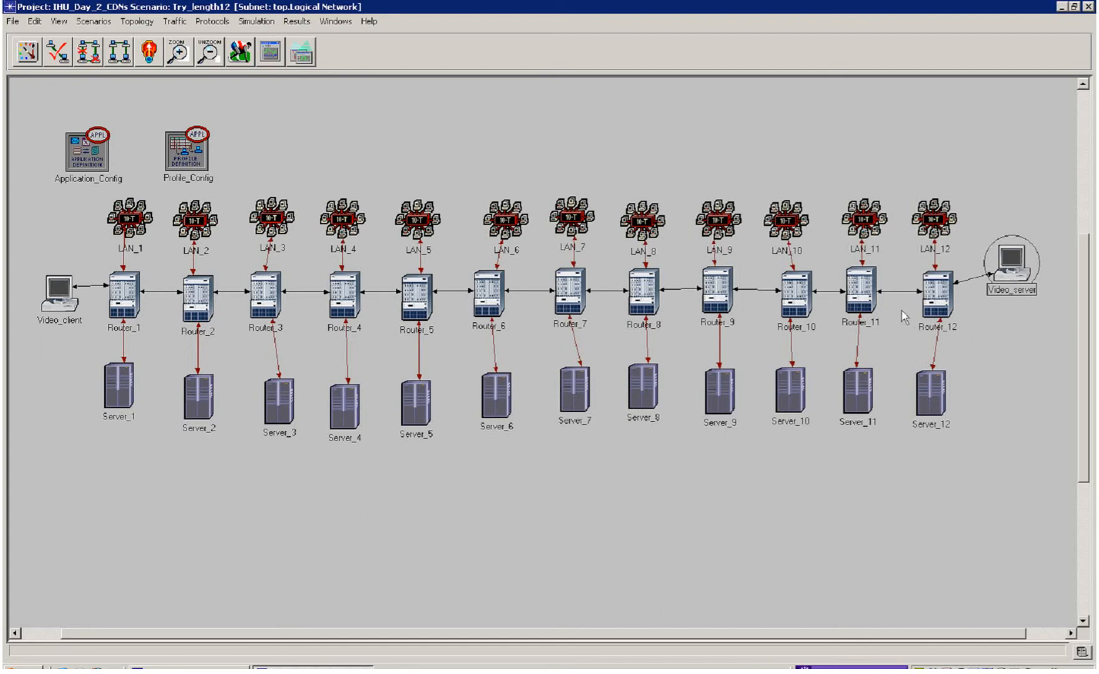
mouse_move(926, 407)
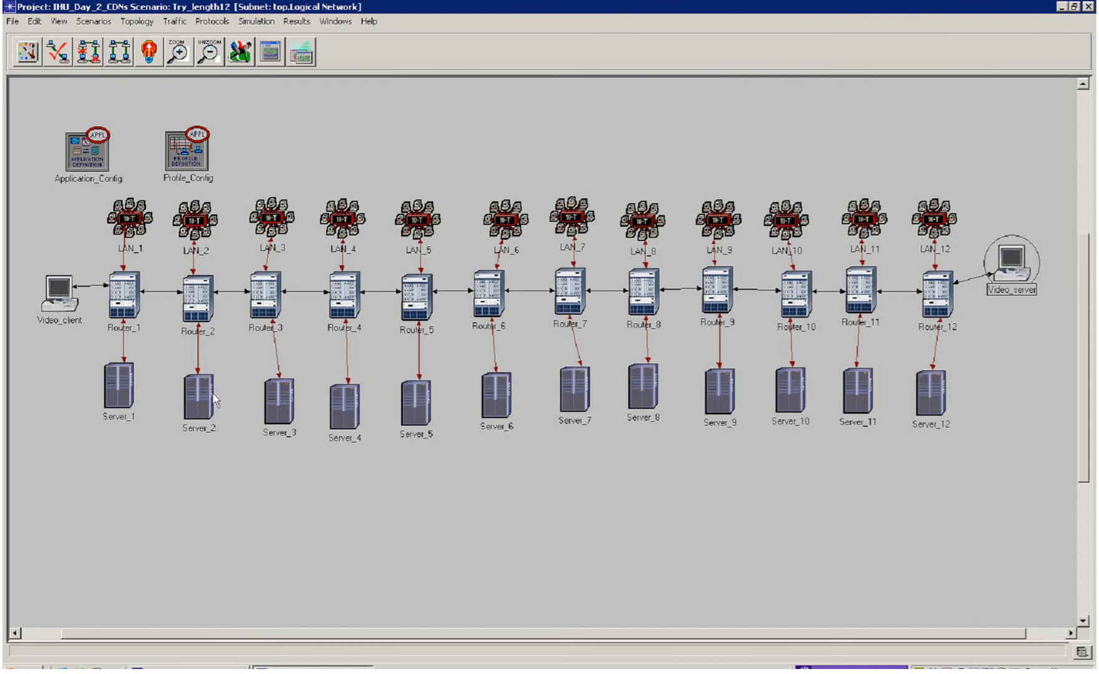
mouse_move(689, 400)
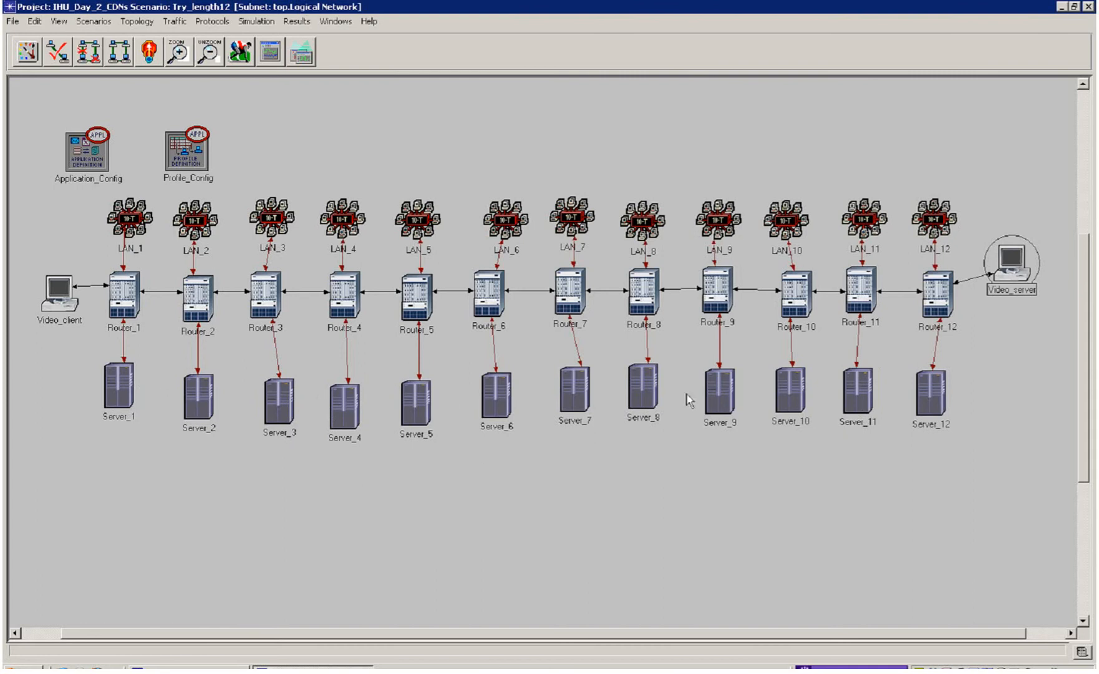
mouse_move(95, 21)
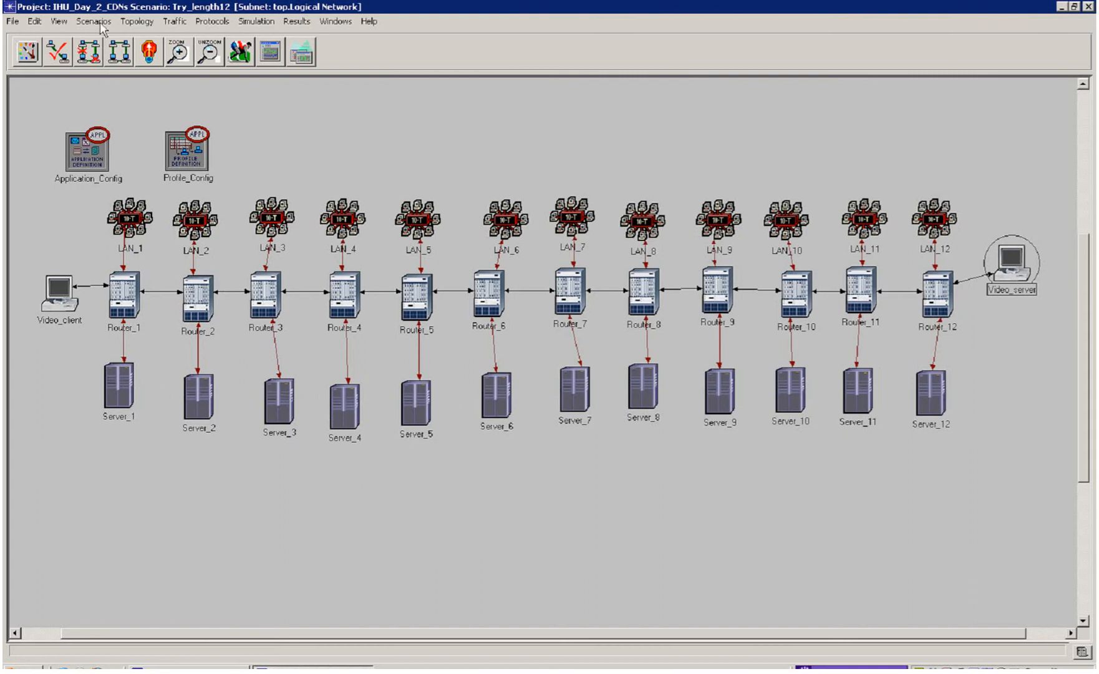
click(93, 21)
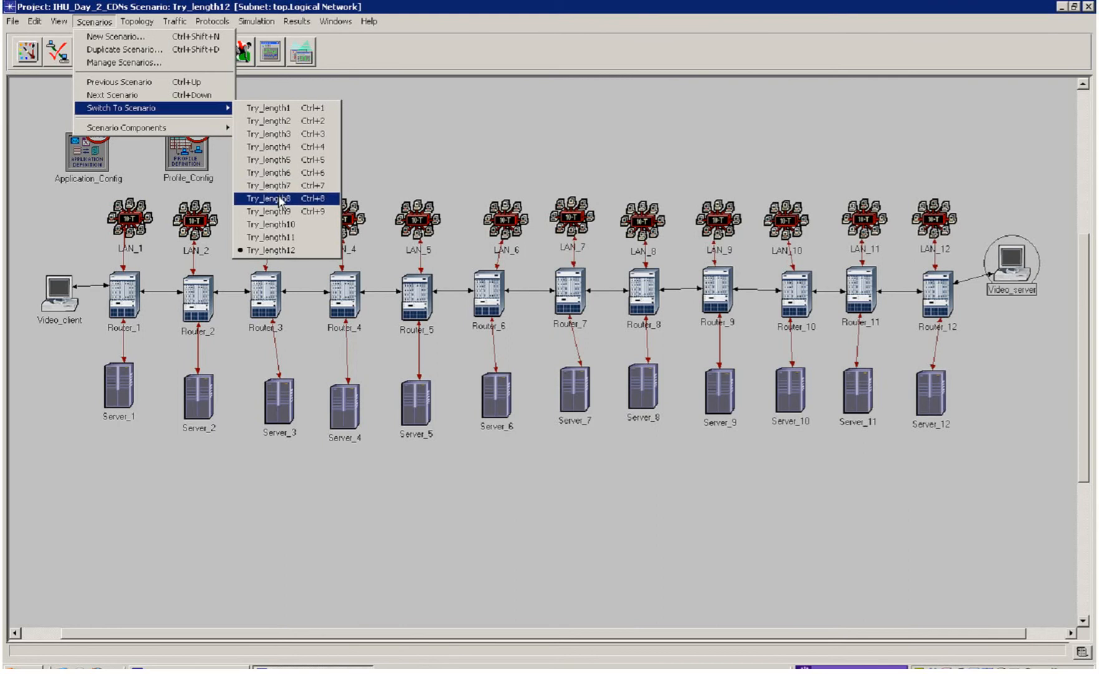
click(261, 210)
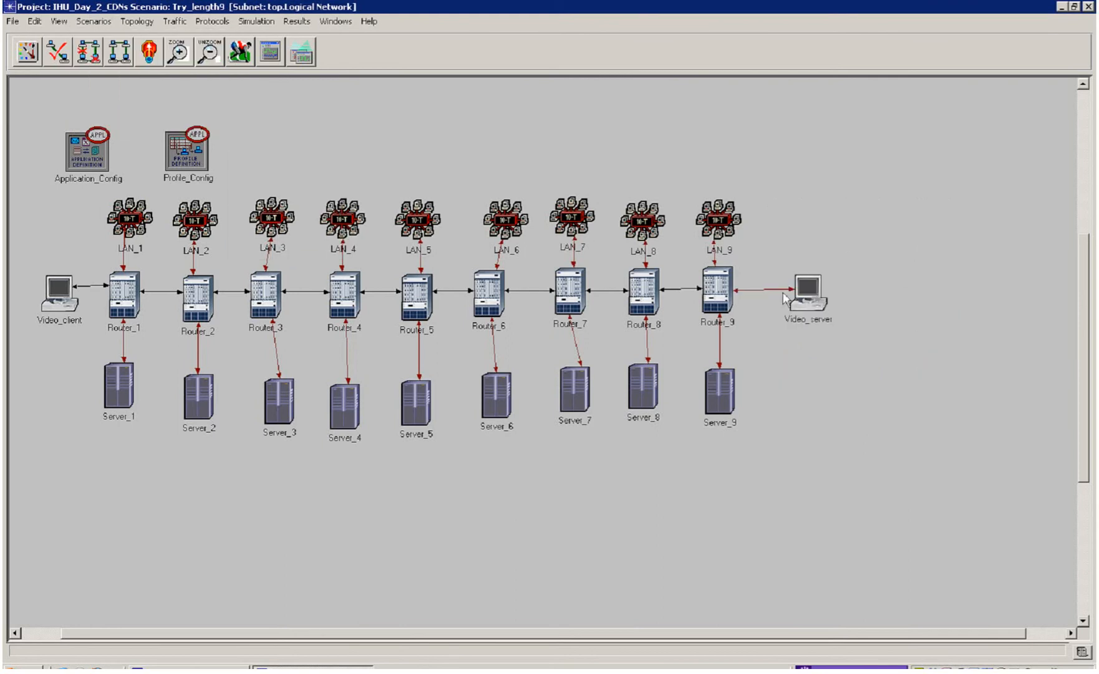
click(95, 21)
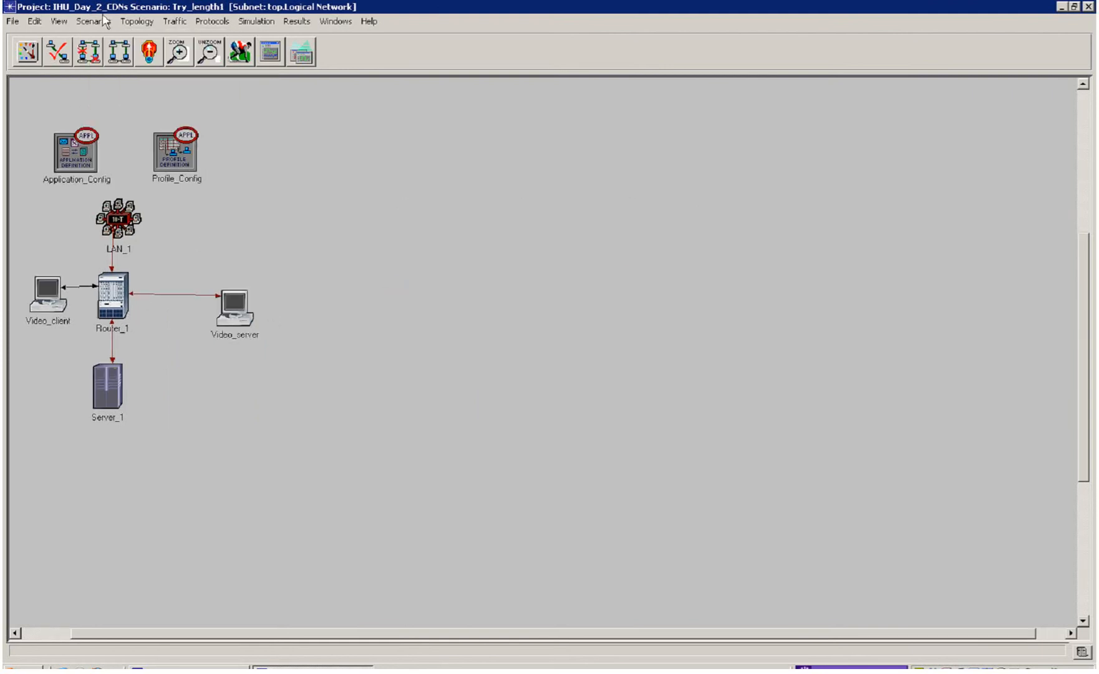
Step: Return to Try_length12 and expand its Video Conferencing global statistics in the results browser
click(96, 22)
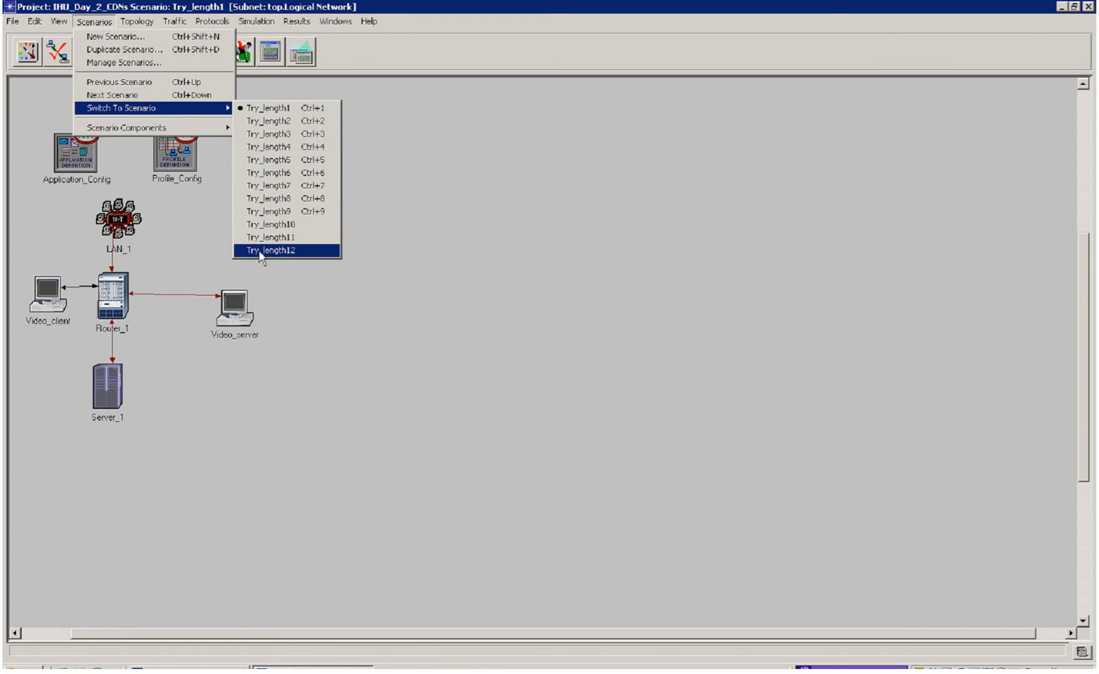
click(270, 250)
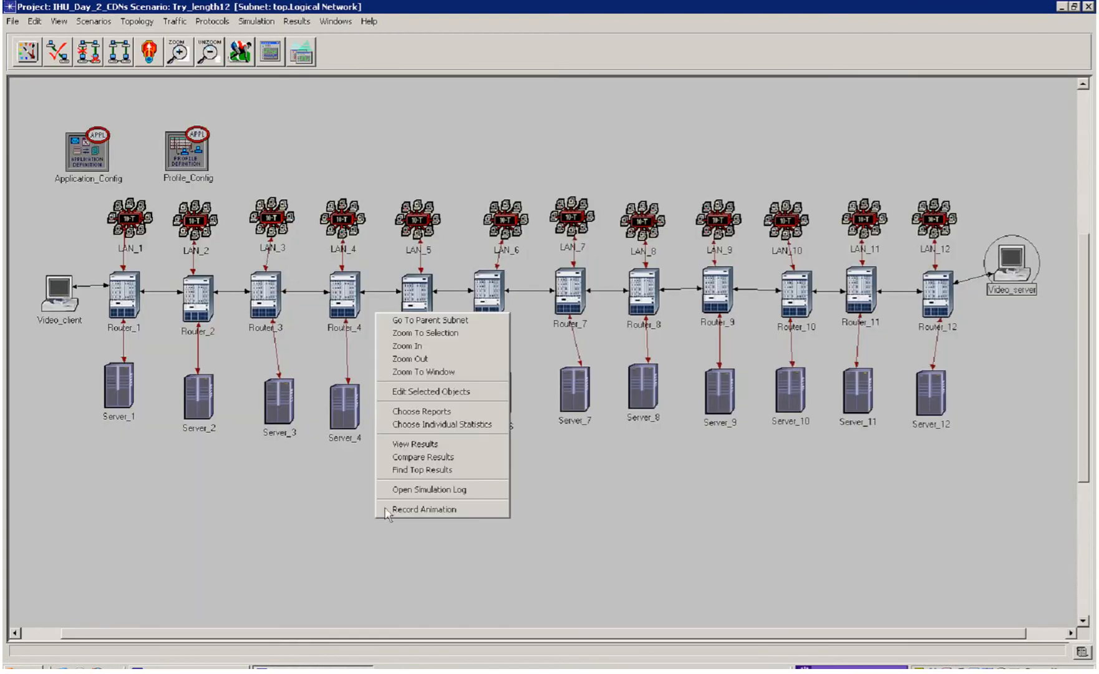
click(415, 444)
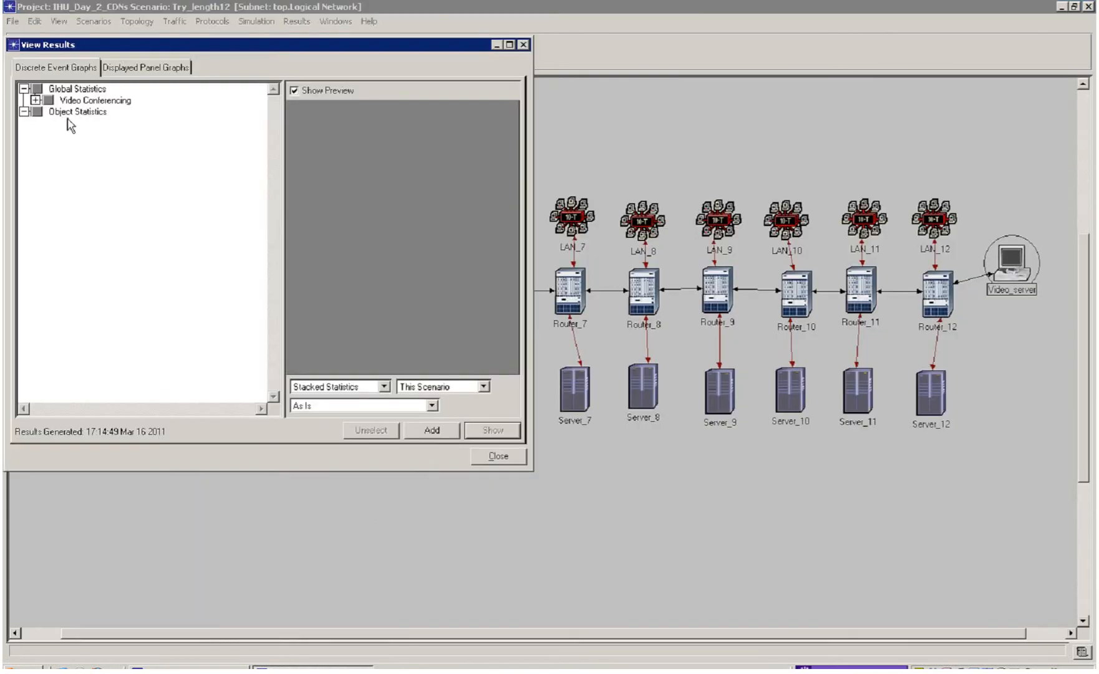
click(44, 101)
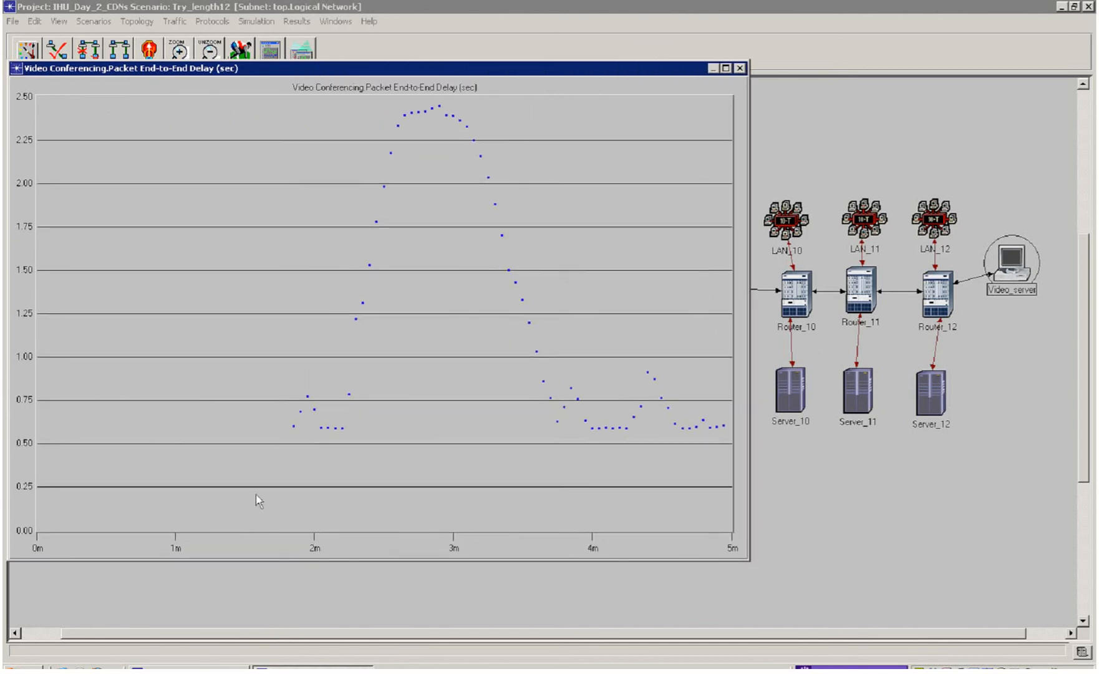
mouse_move(451, 129)
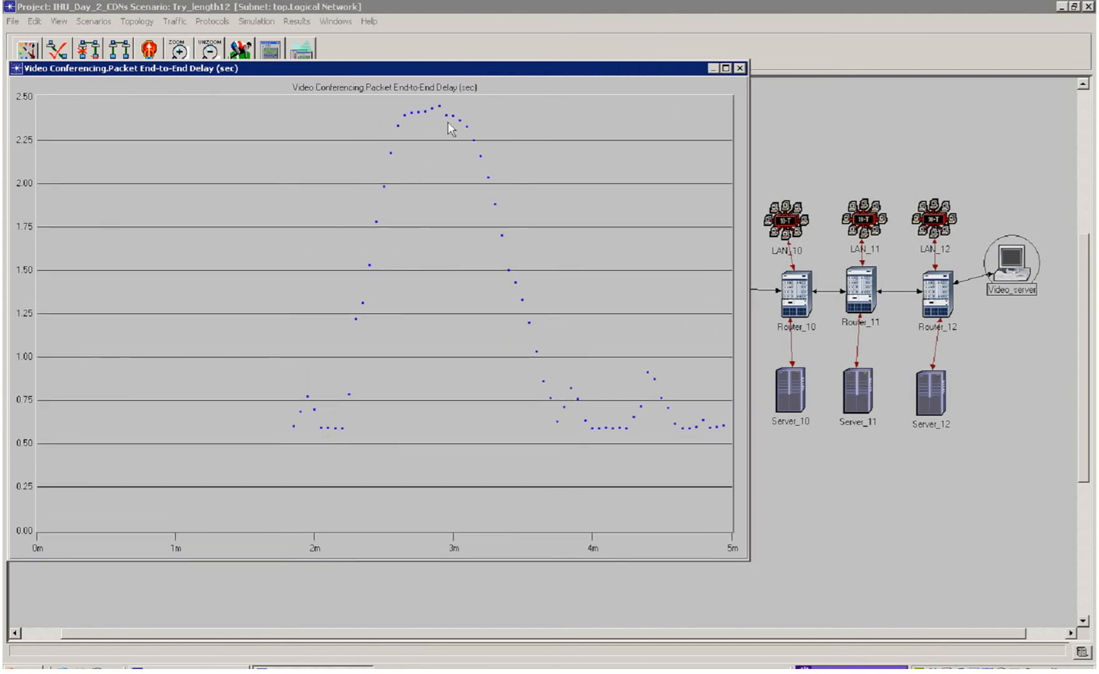
mouse_move(417, 129)
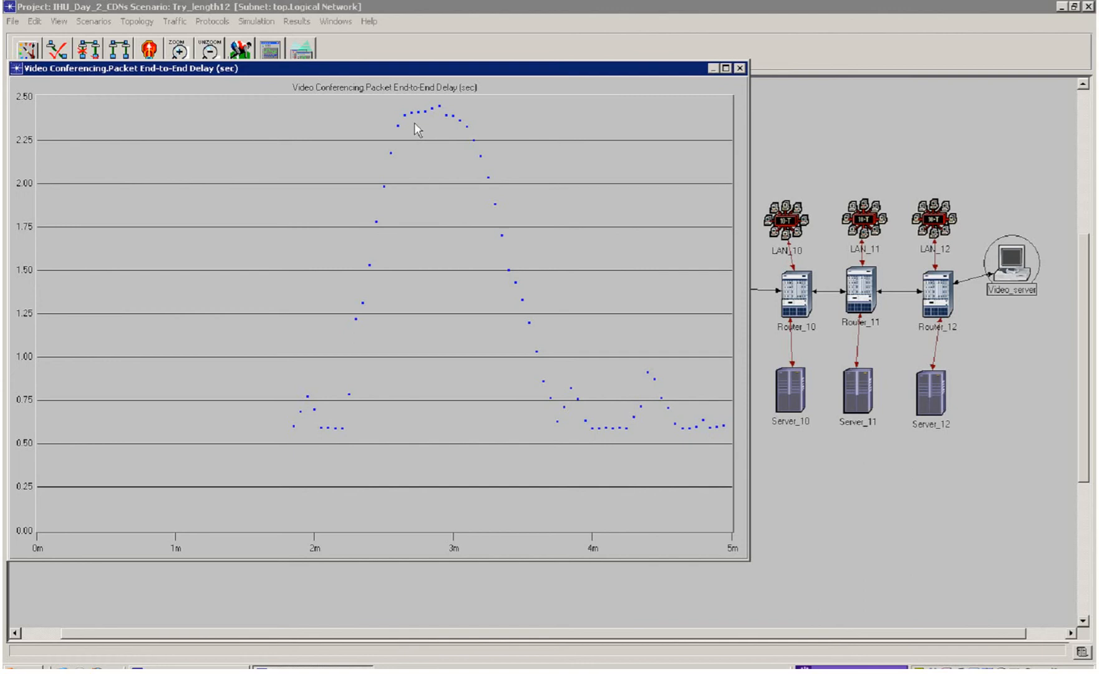
Step: Read the Try_length12 delay peak: about 2.41 seconds at 2m 42s
click(415, 130)
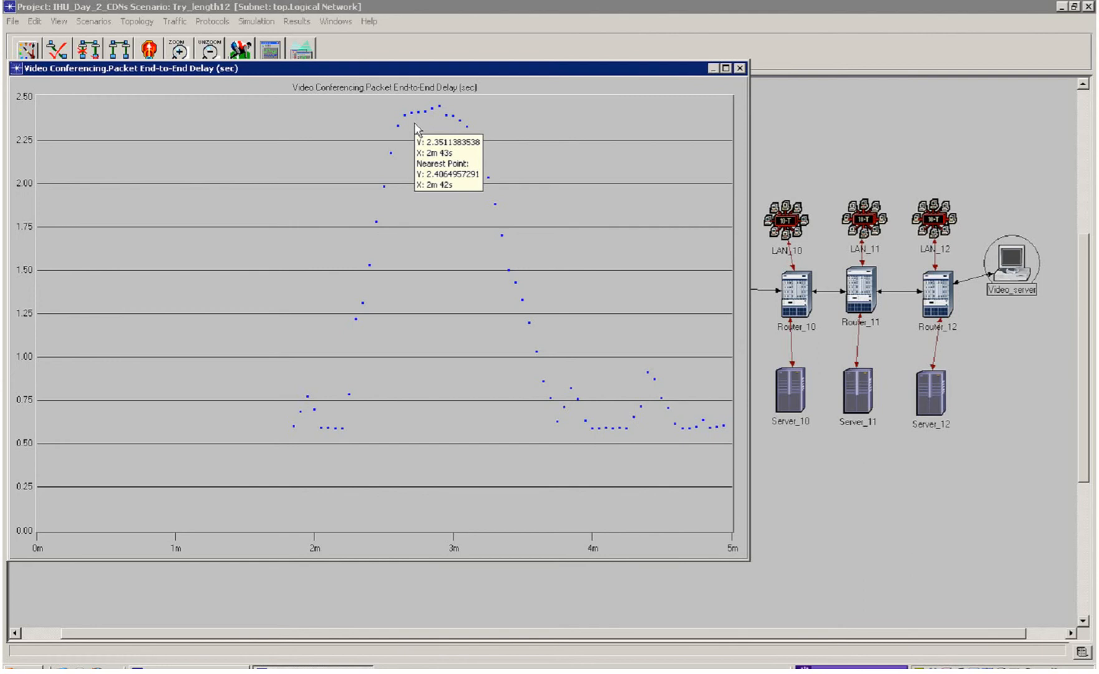
mouse_move(405, 184)
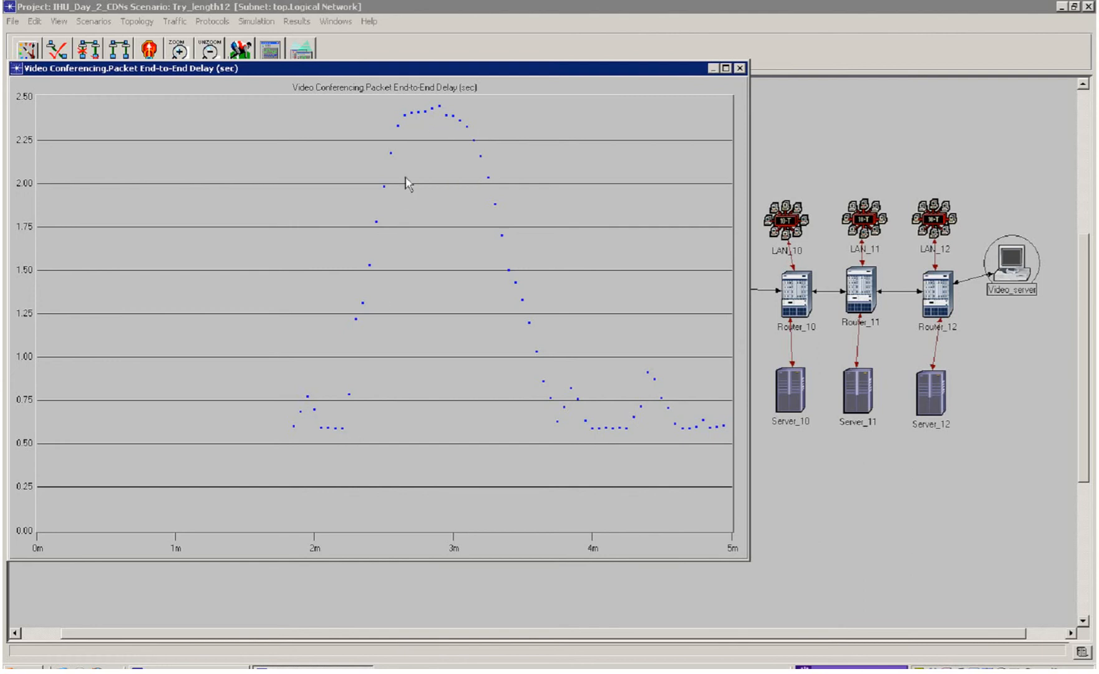
mouse_move(501, 303)
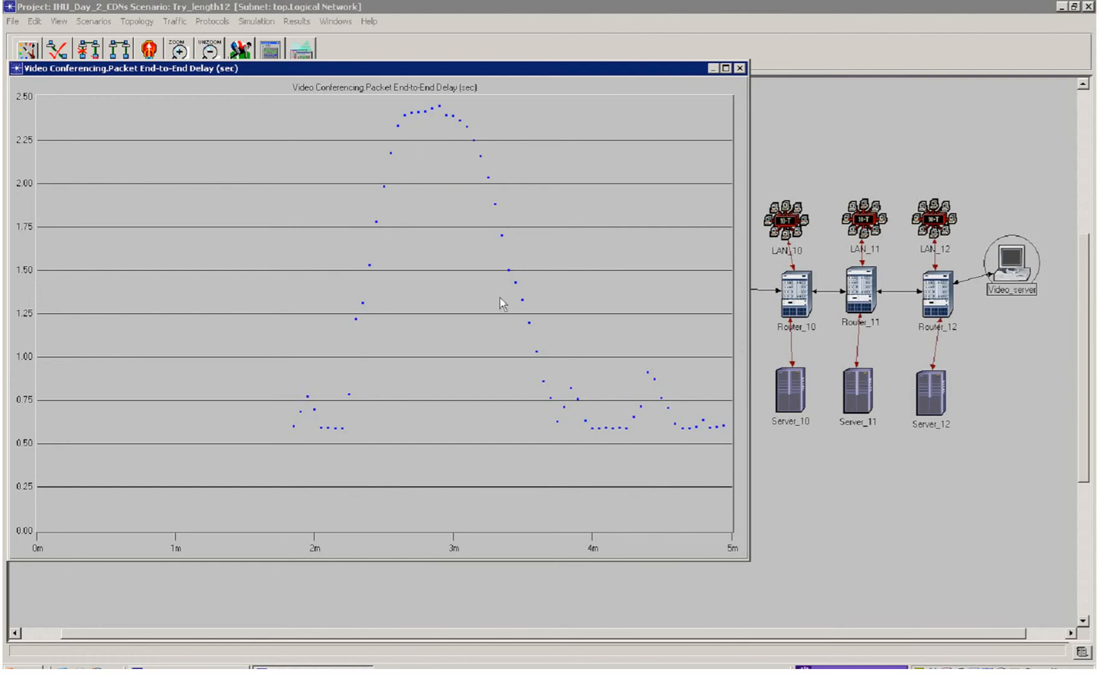
mouse_move(657, 421)
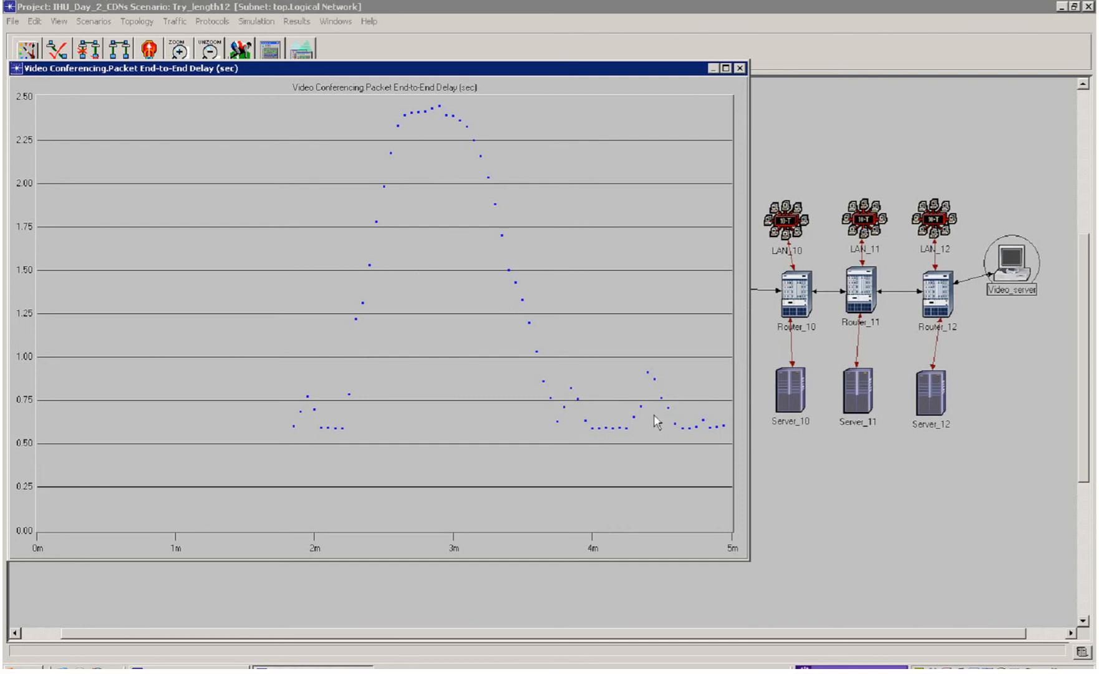
mouse_move(648, 412)
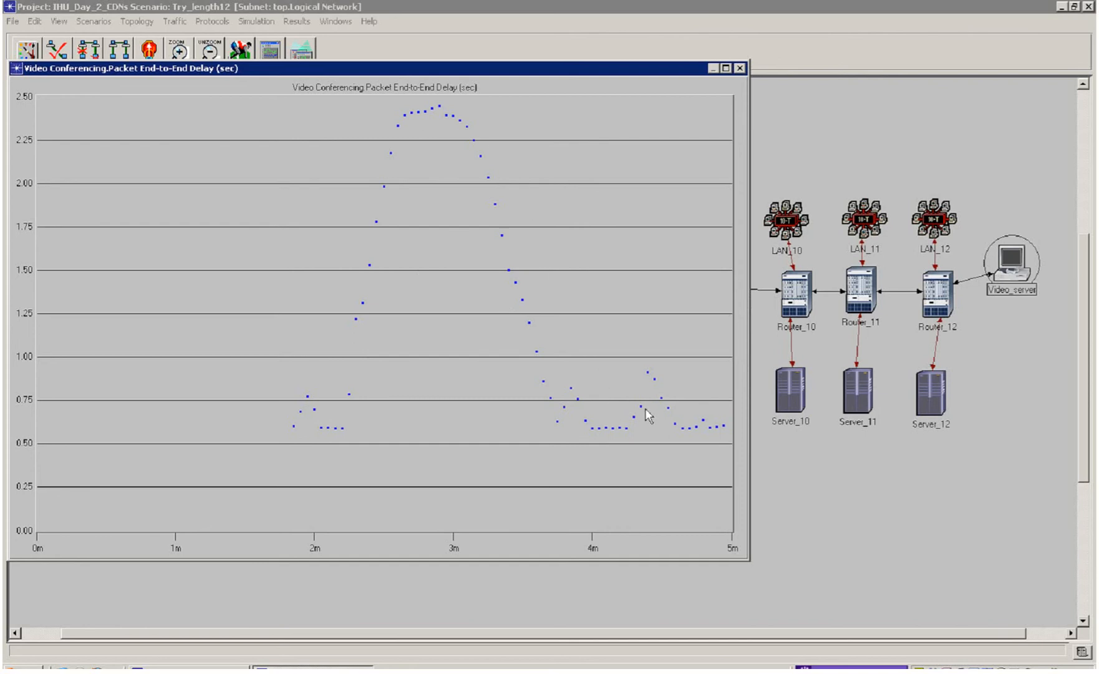
mouse_move(742, 77)
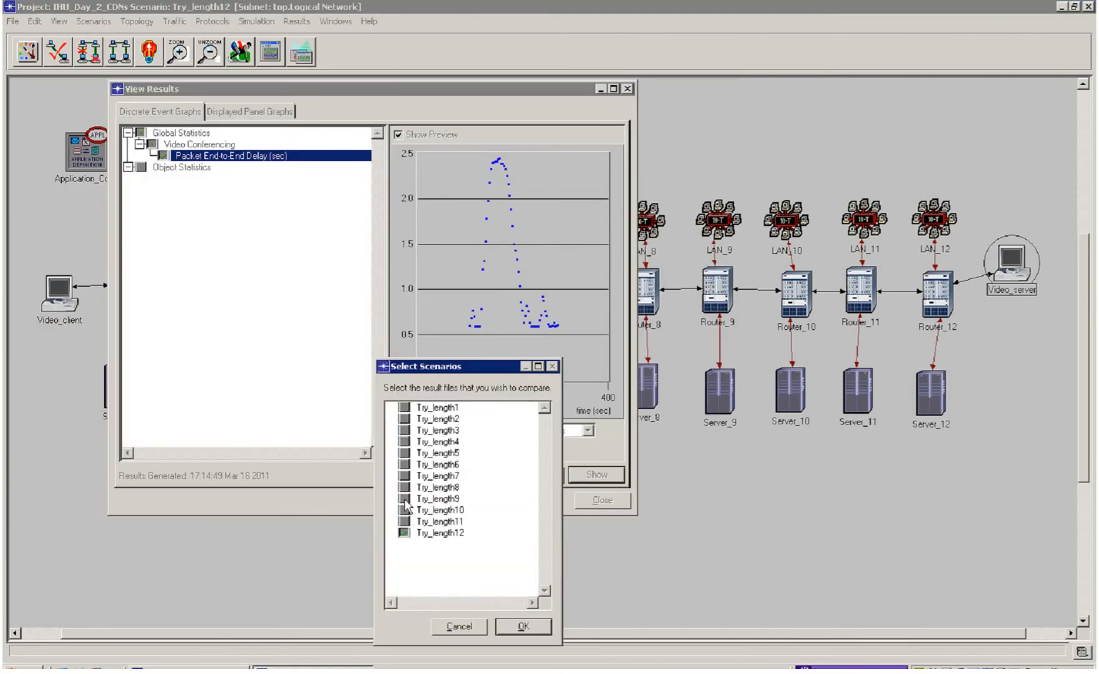
Step: Compare Try_length1, 3, 6, 9 and 12 and discard the stacked graph
click(438, 464)
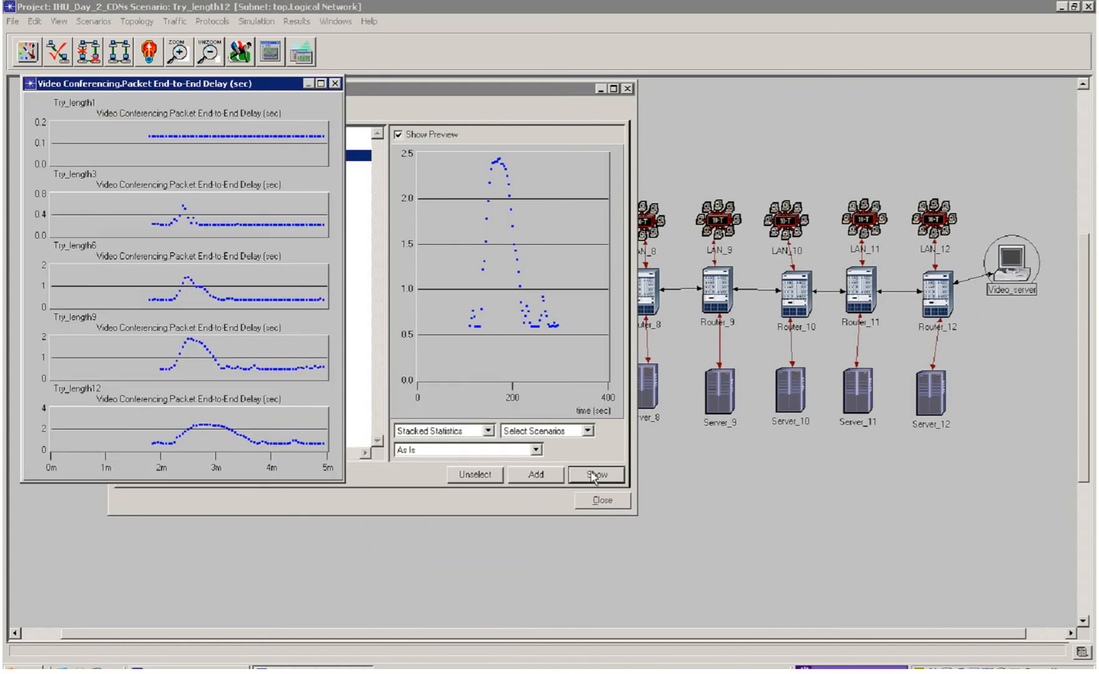
click(335, 84)
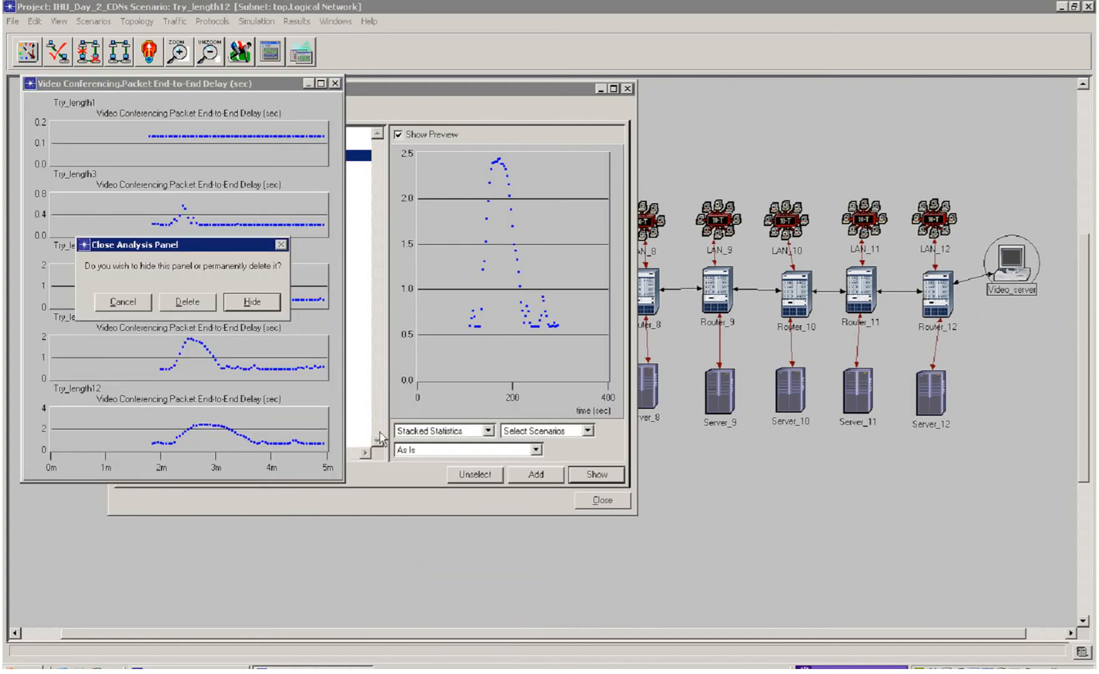
click(252, 302)
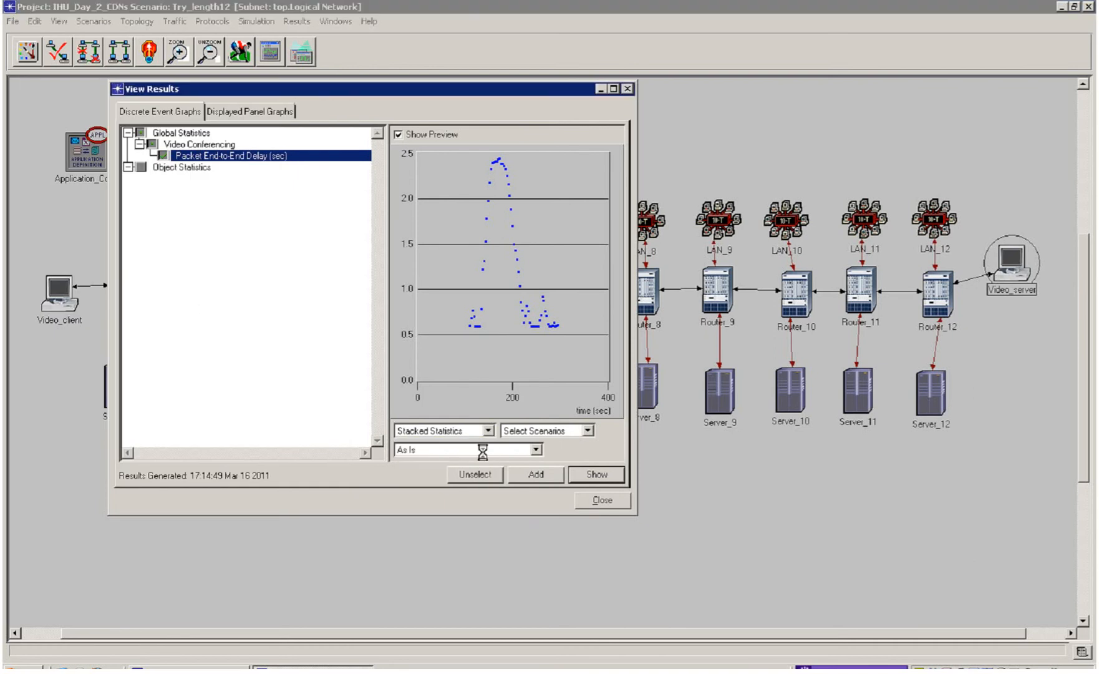
click(546, 430)
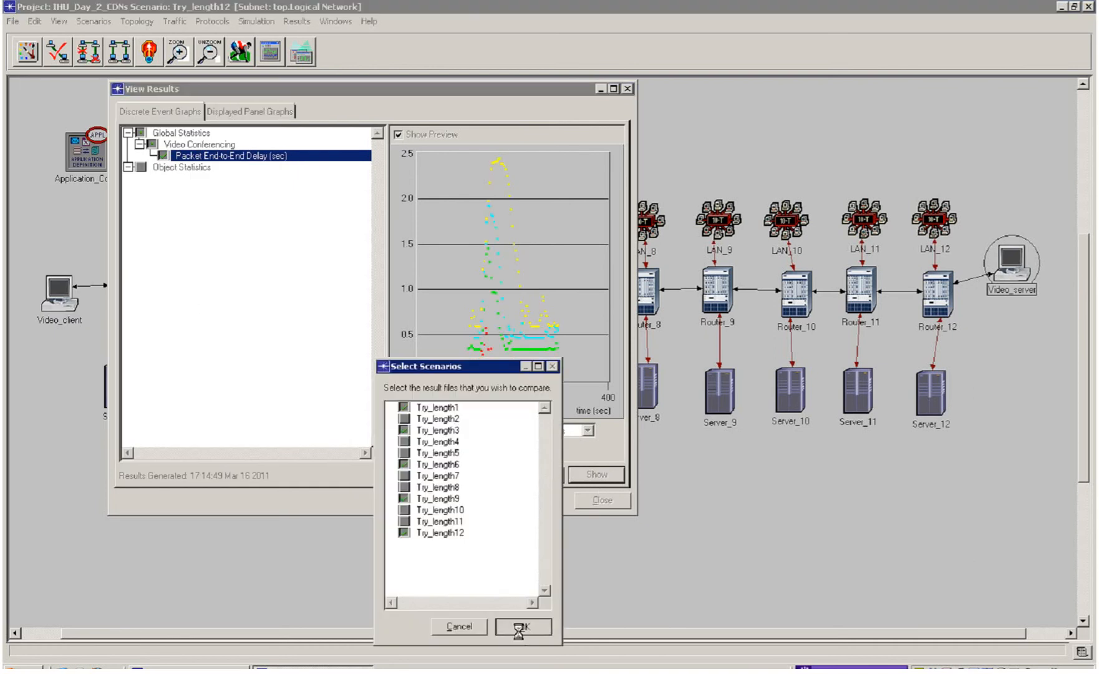
click(522, 626)
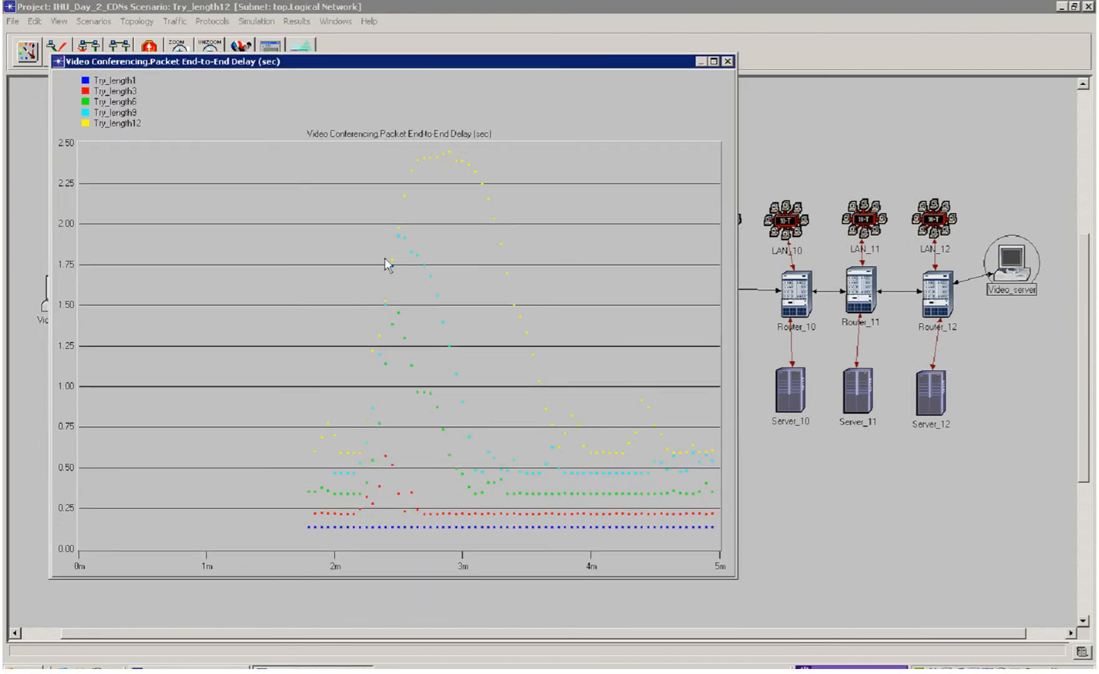
mouse_move(344, 451)
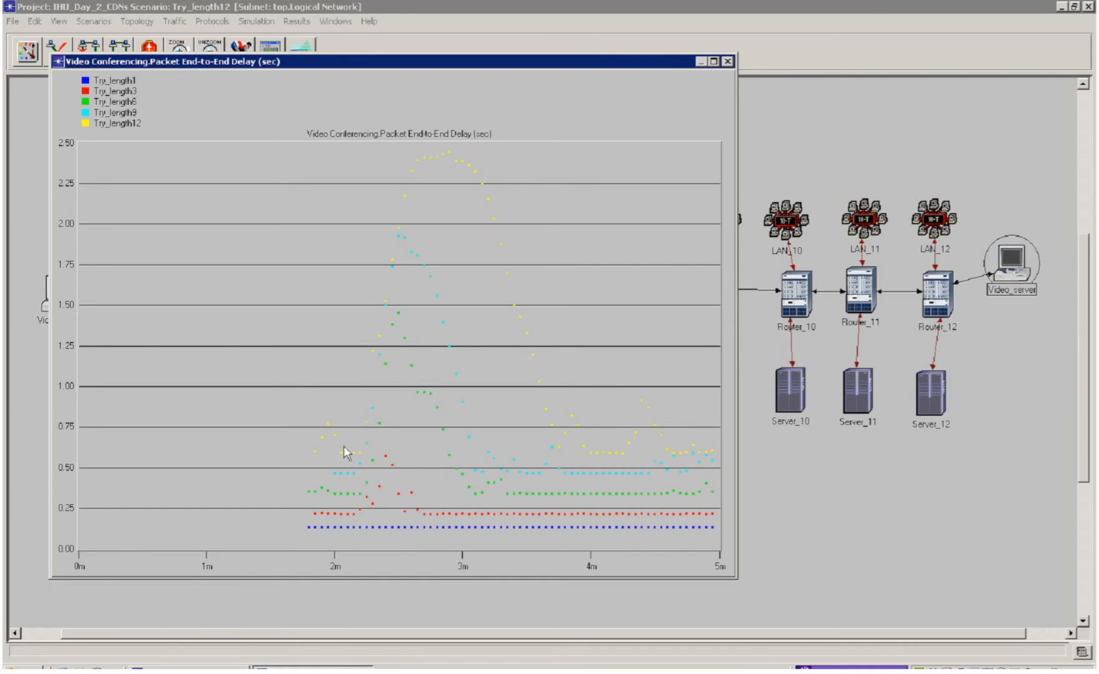
mouse_move(393, 484)
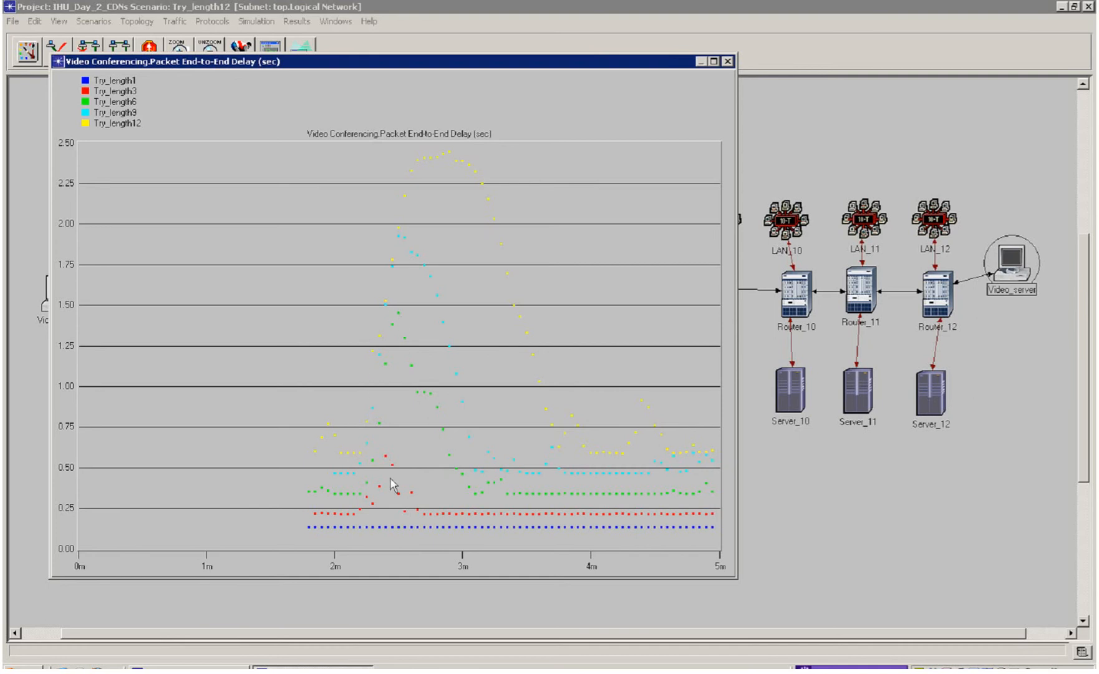
mouse_move(340, 529)
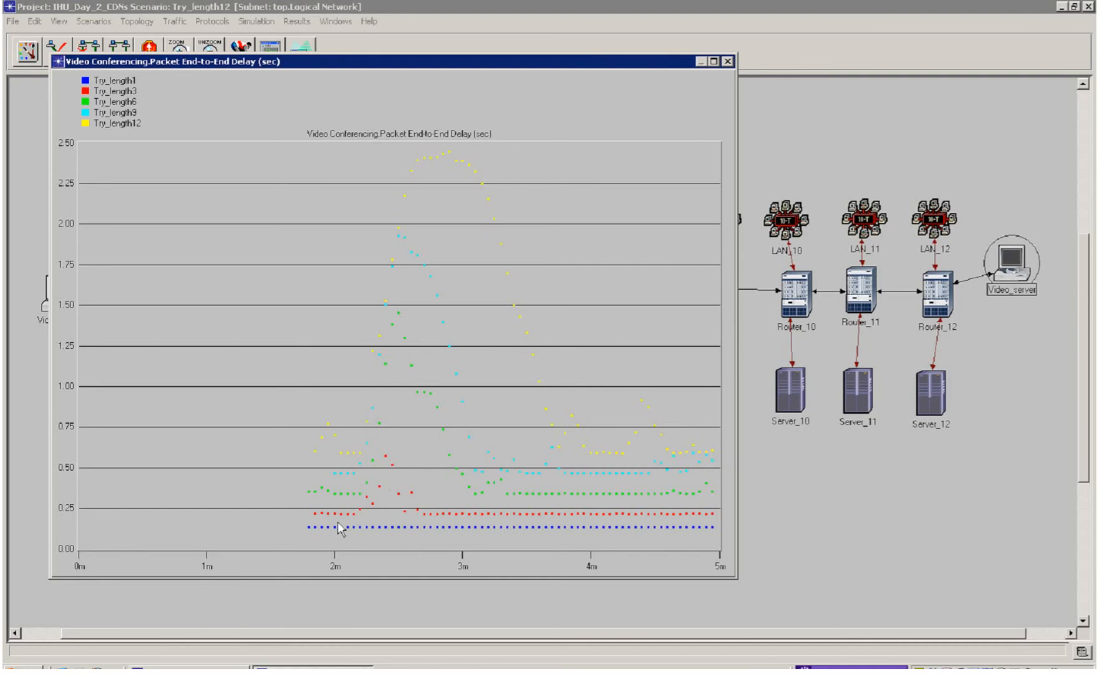
mouse_move(327, 517)
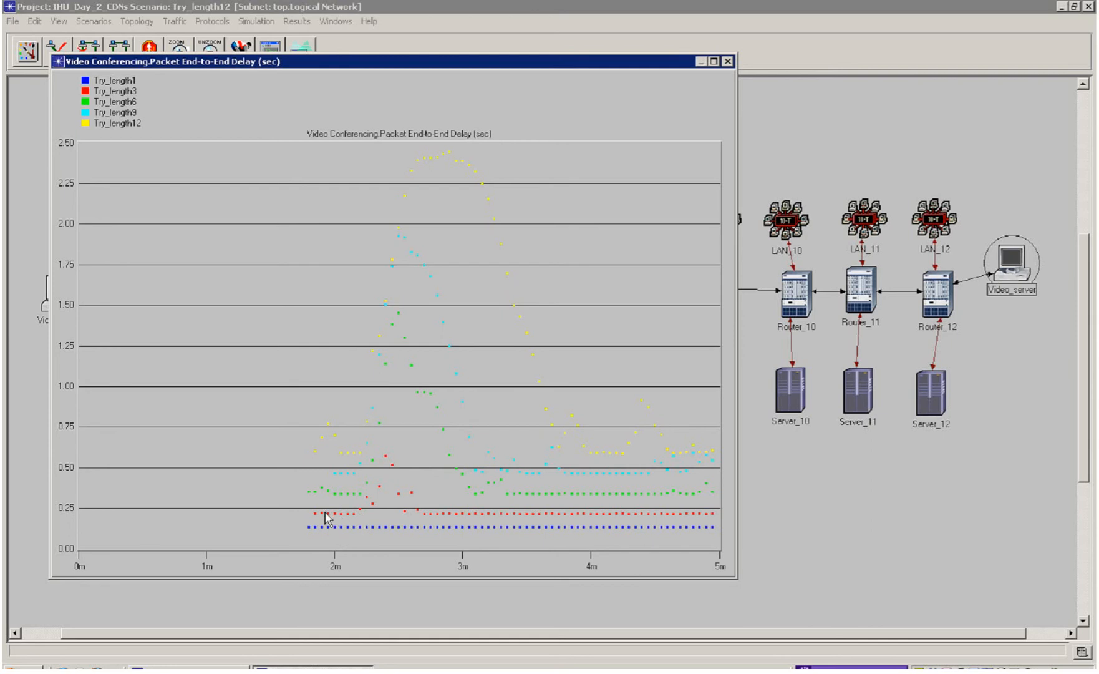
mouse_move(417, 520)
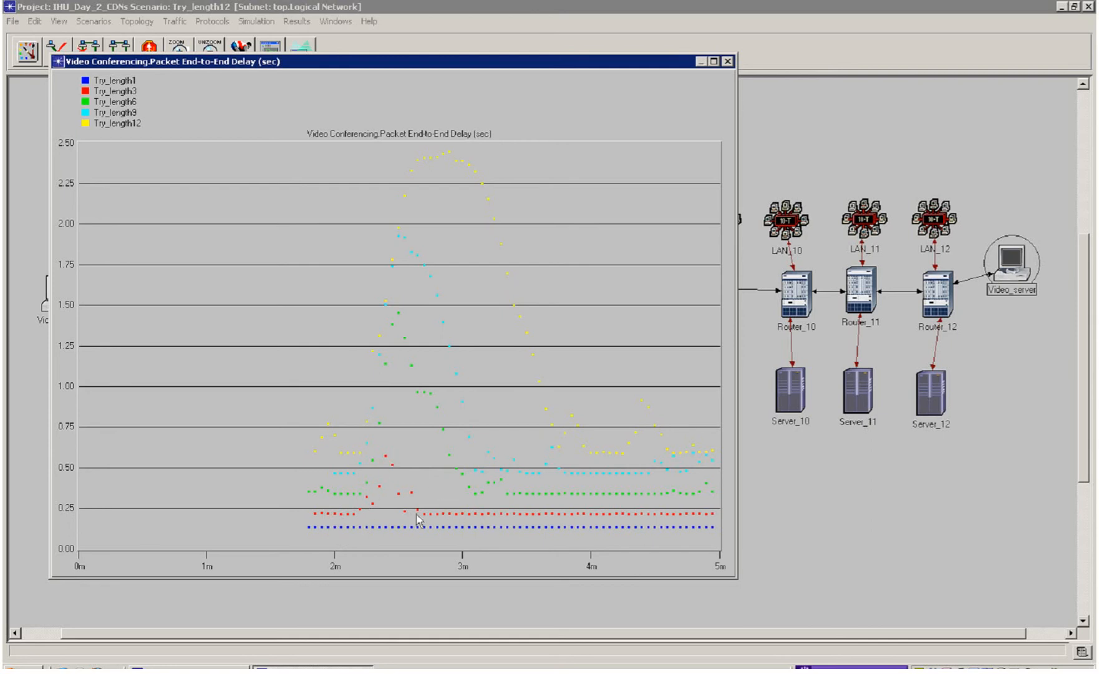
mouse_move(385, 472)
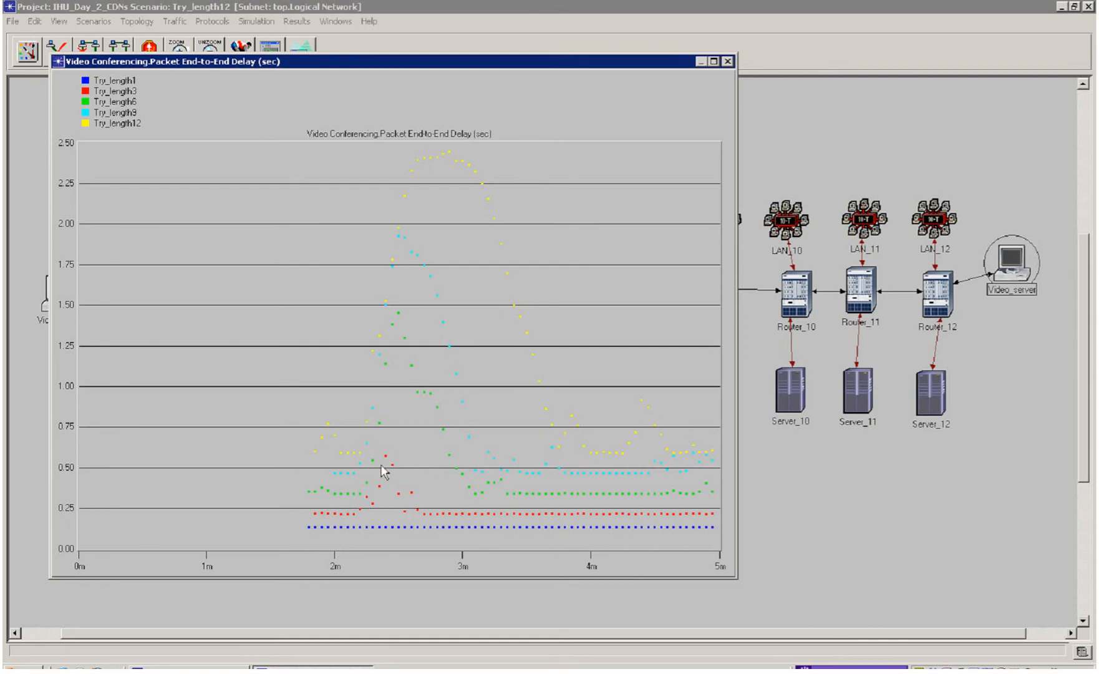
mouse_move(592, 520)
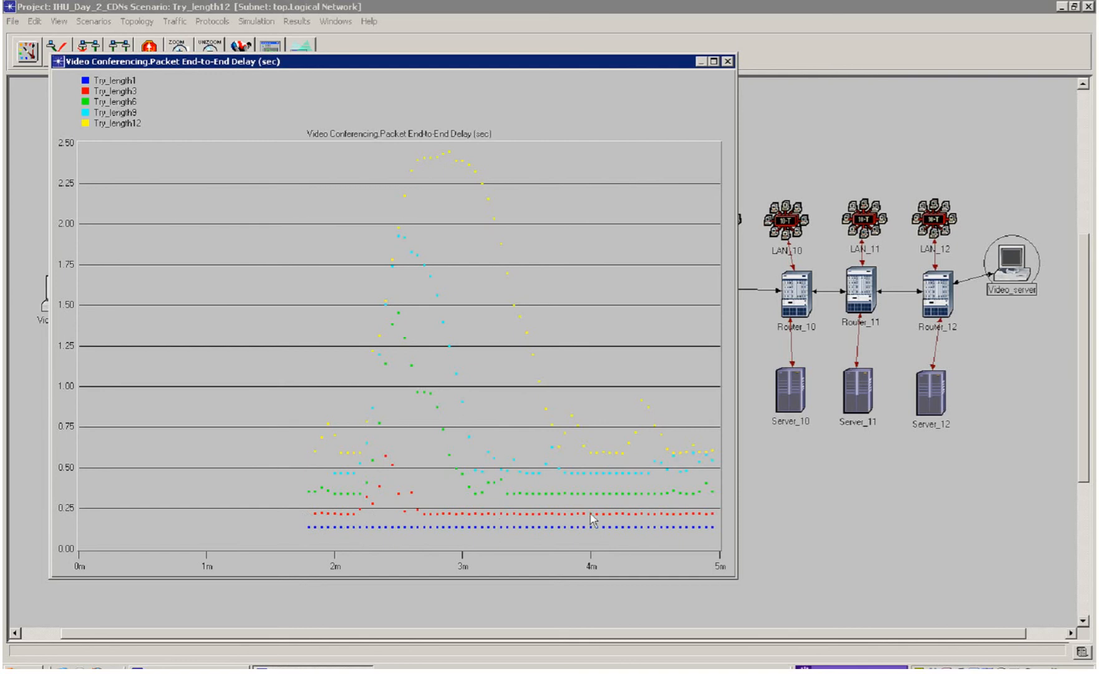
mouse_move(441, 506)
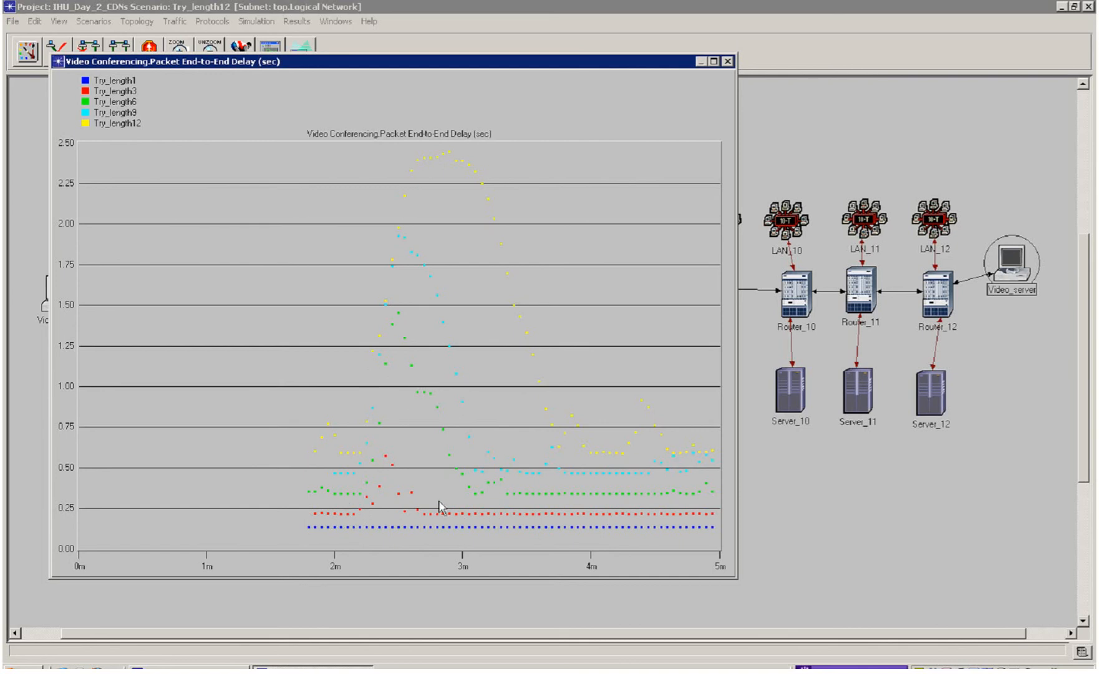
mouse_move(1030, 299)
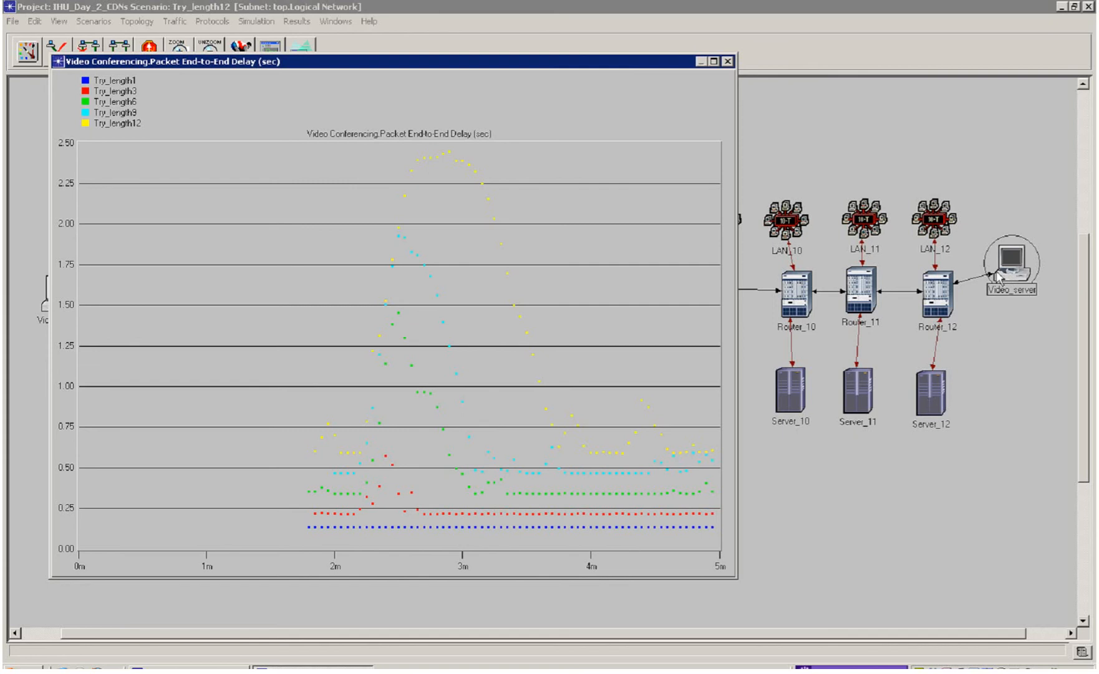
mouse_move(471, 514)
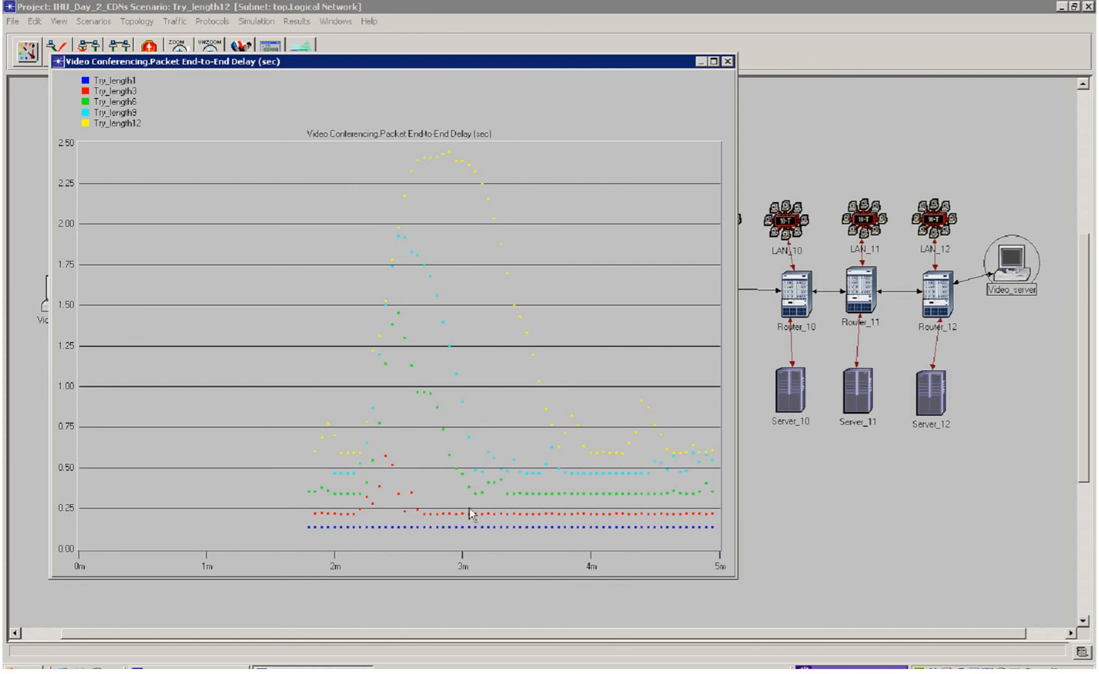
mouse_move(354, 525)
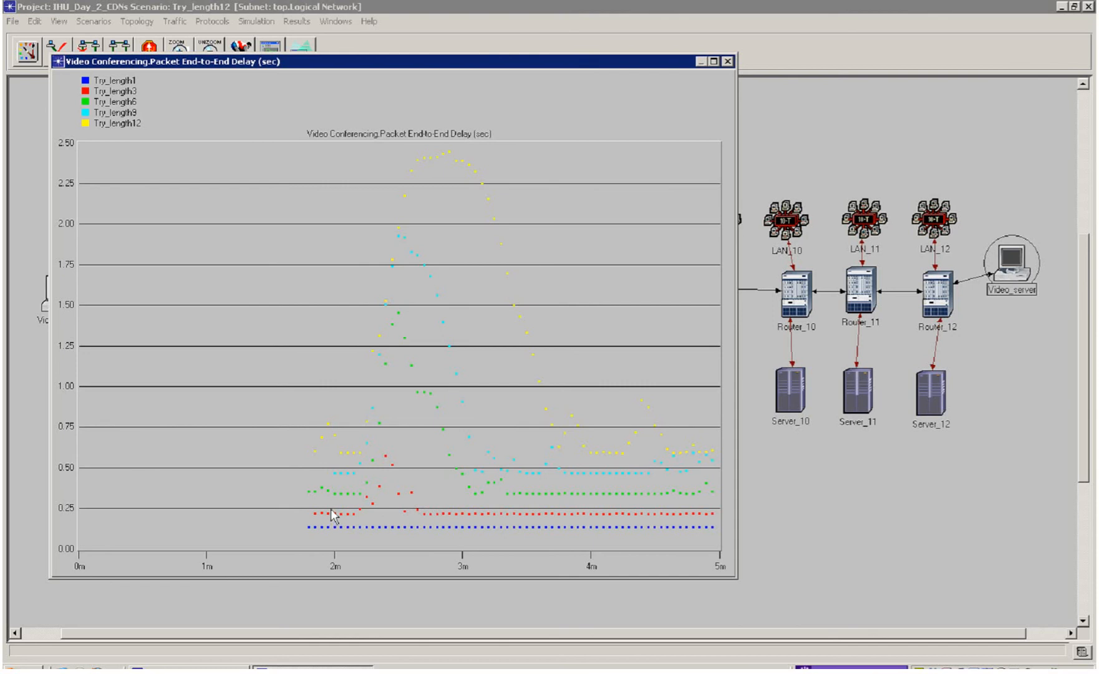
mouse_move(344, 487)
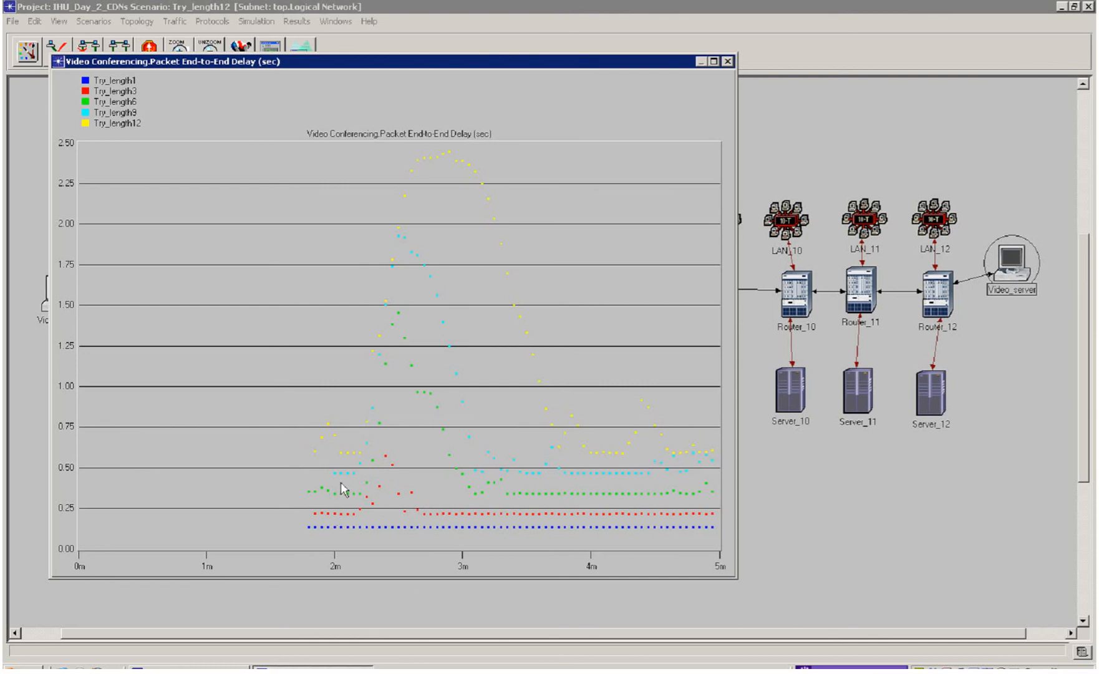
mouse_move(488, 469)
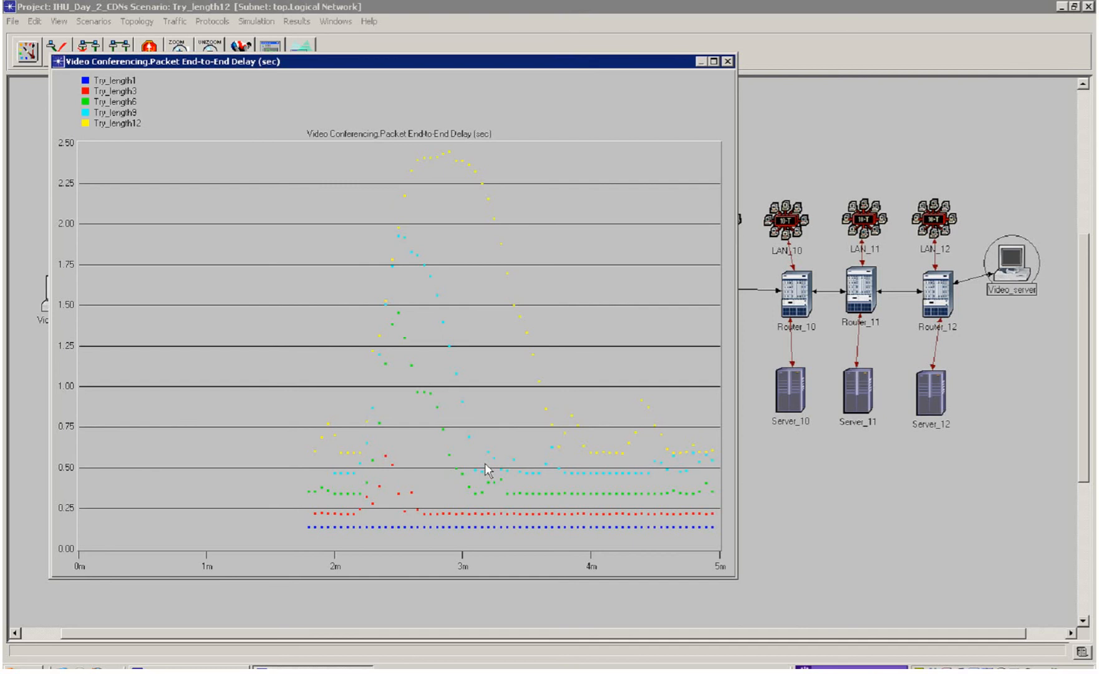
mouse_move(499, 461)
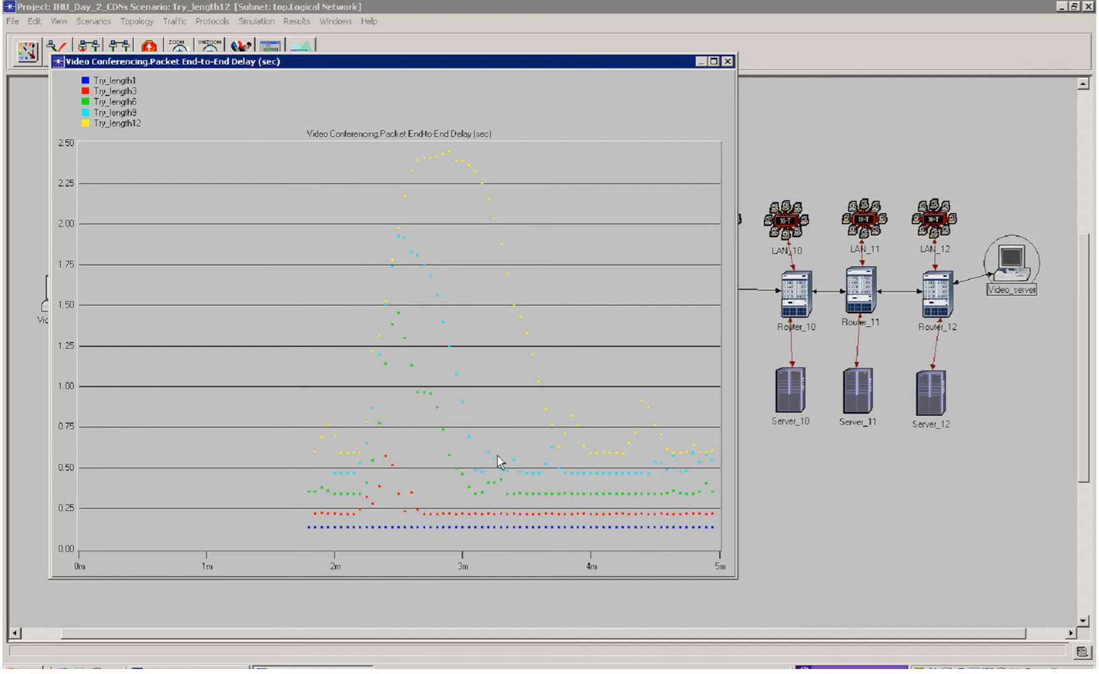
Step: Read a Try_length3 point on the overlaid graph: about 0.216 seconds near 2m 54s
click(499, 463)
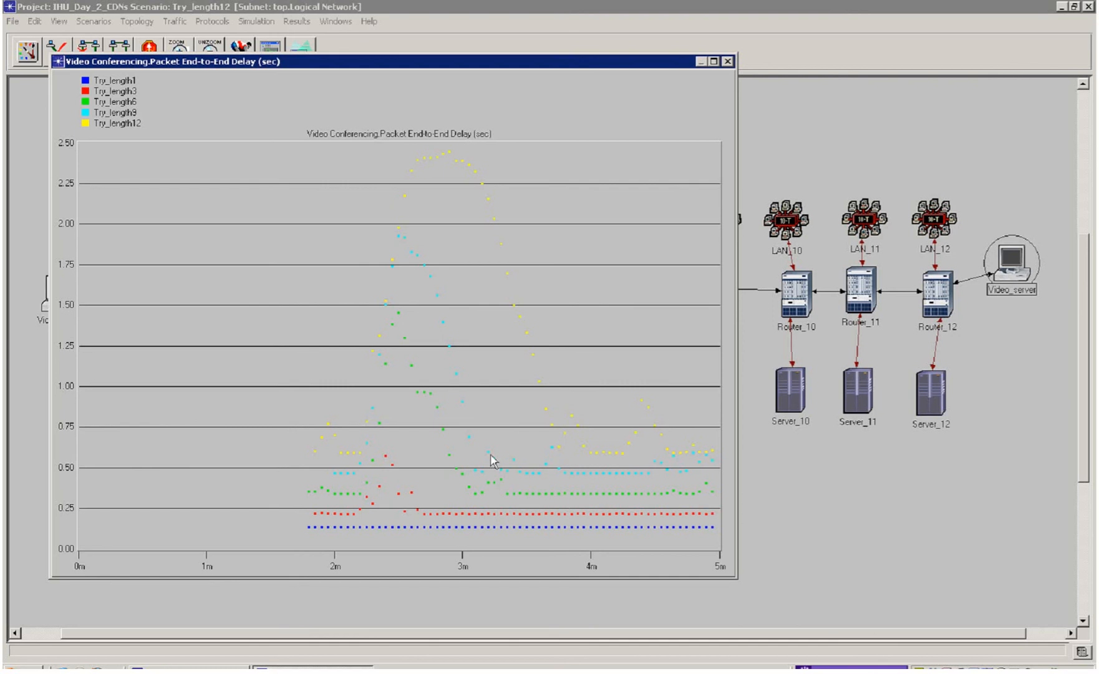
mouse_move(415, 500)
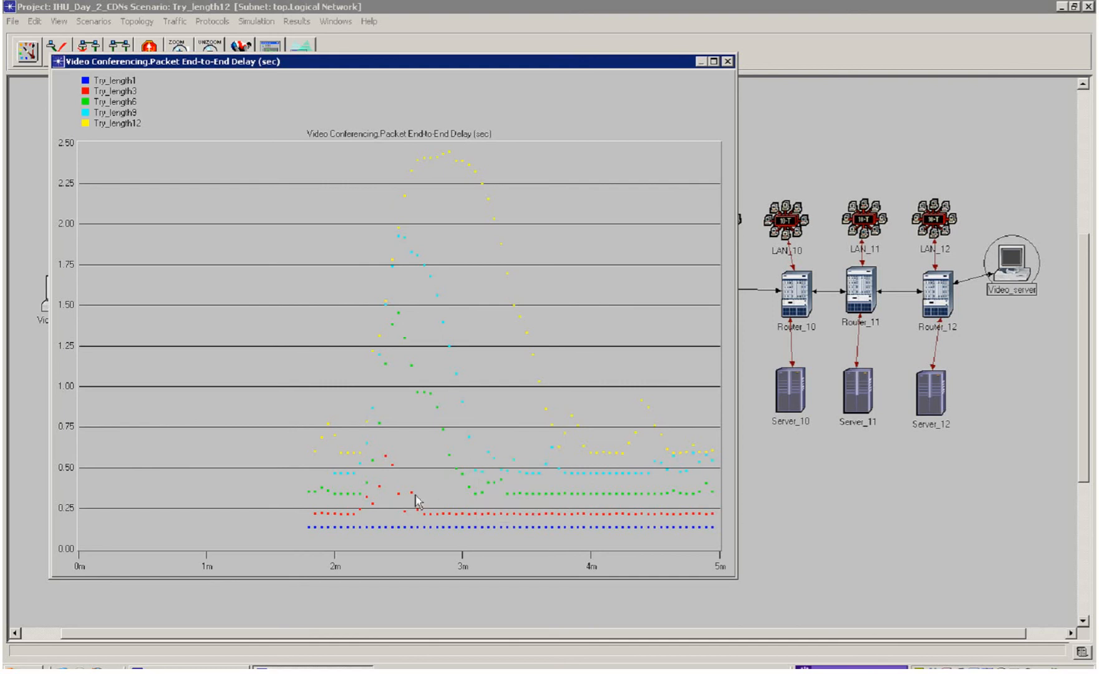
click(452, 509)
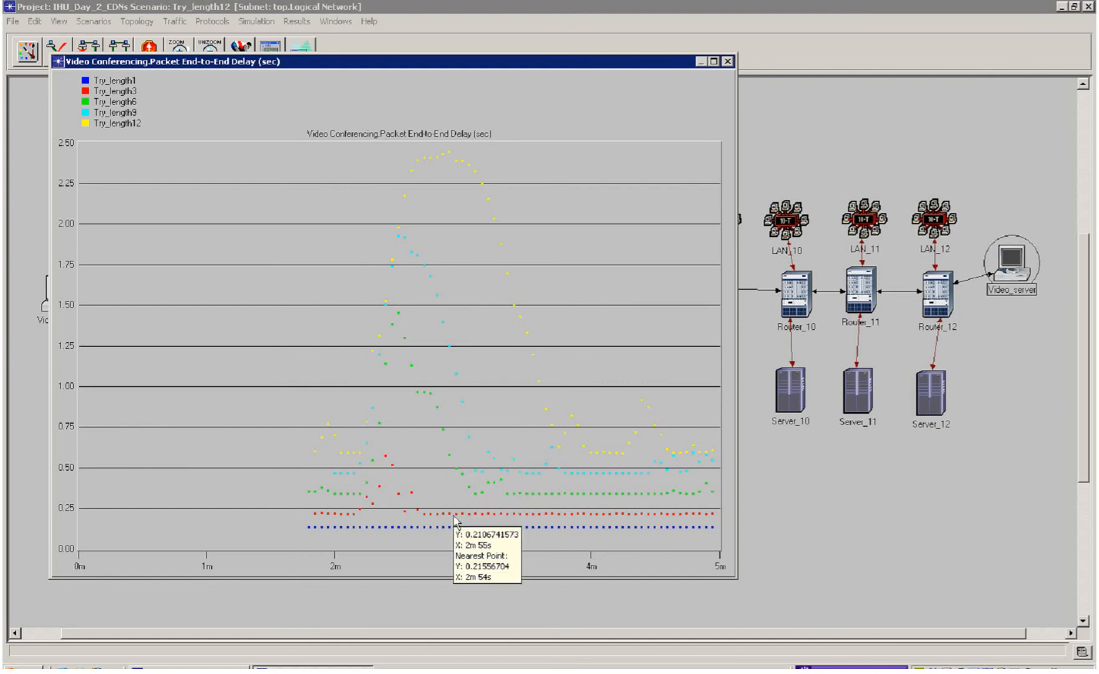
mouse_move(454, 520)
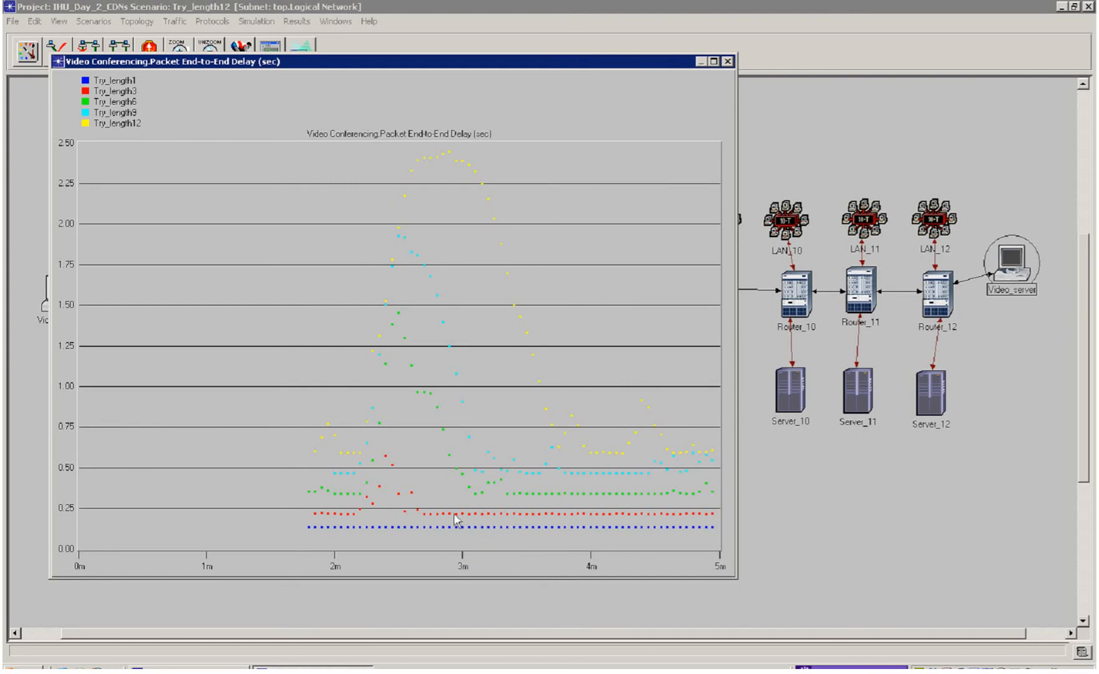
mouse_move(481, 520)
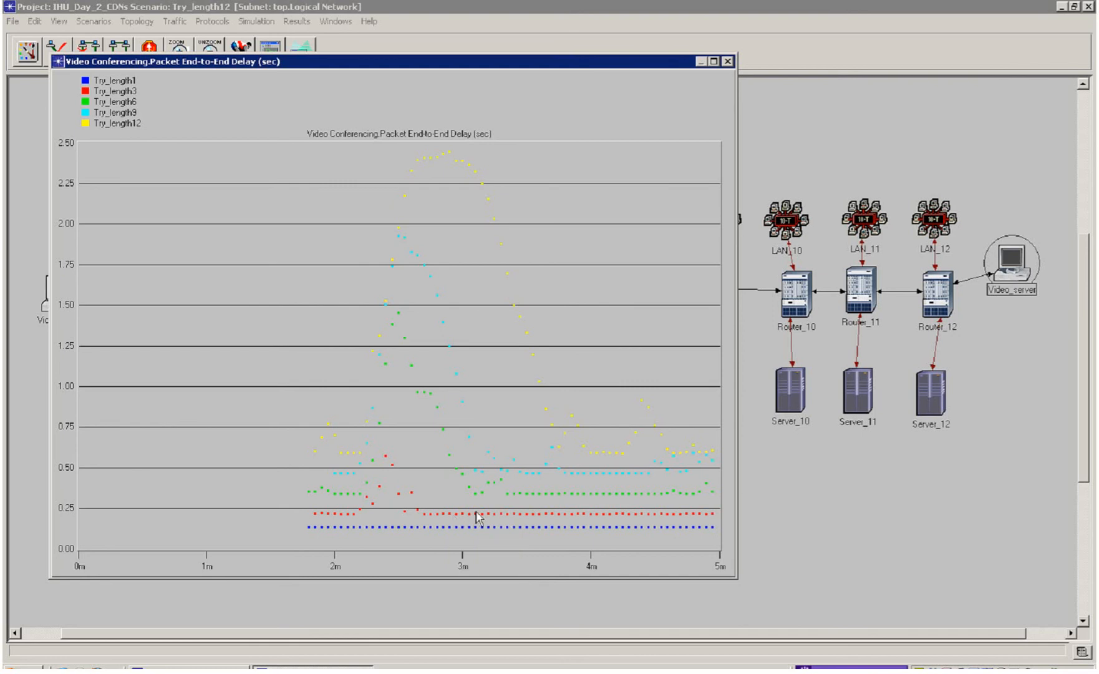